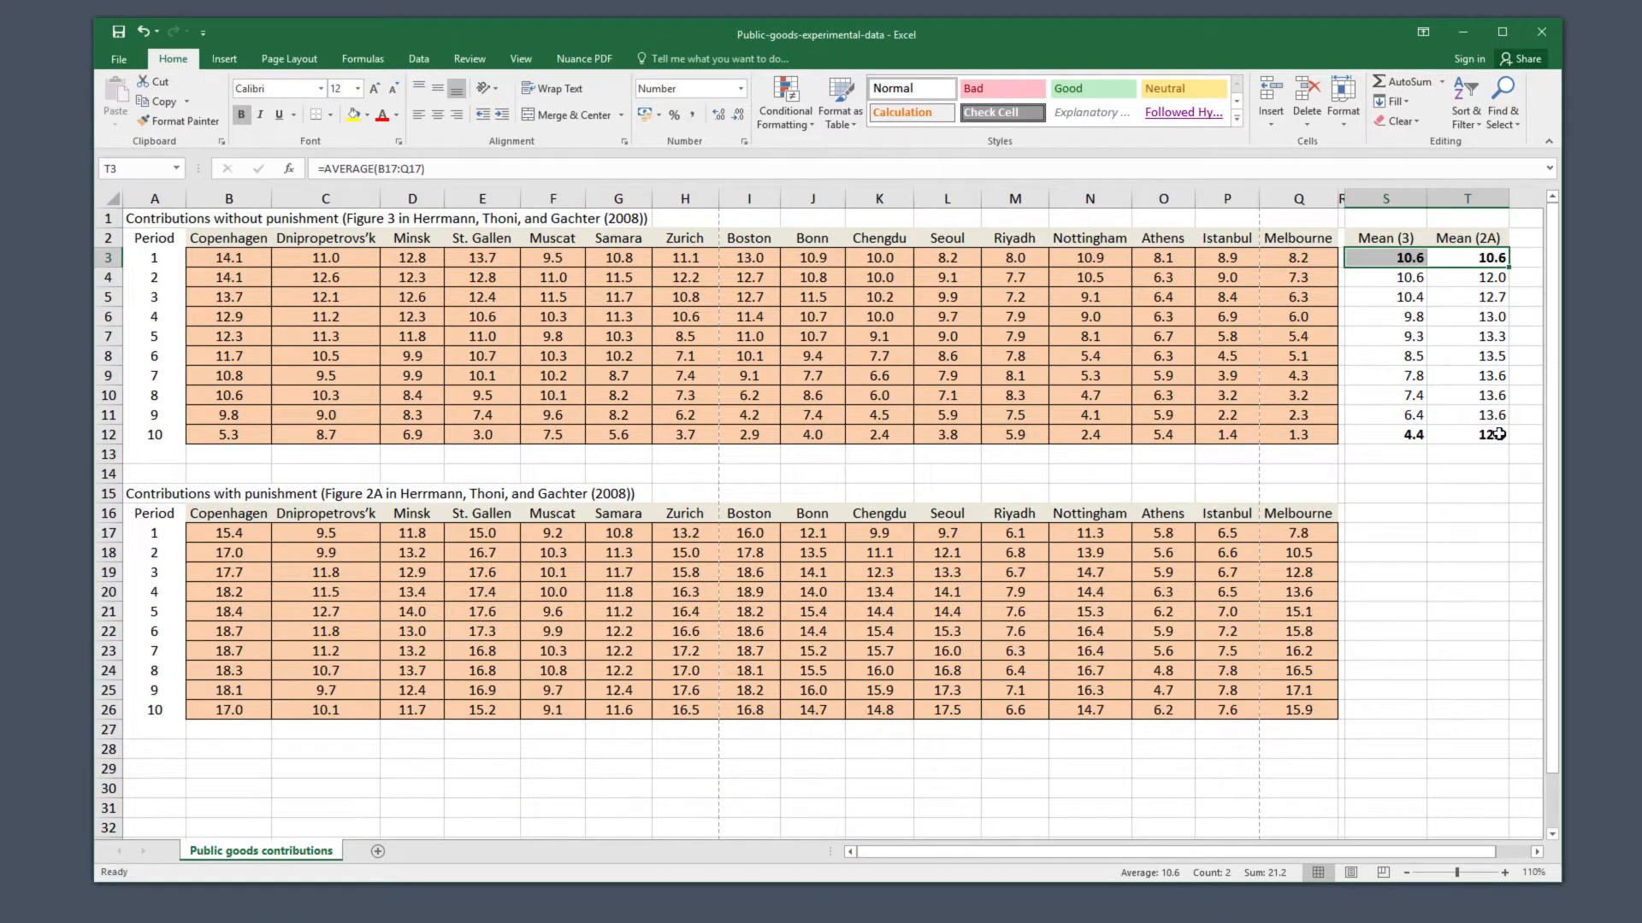
Step: Select the period 1 and period 10 means (S3:T3 and S12:T12) together for charting
left_click(1467, 434)
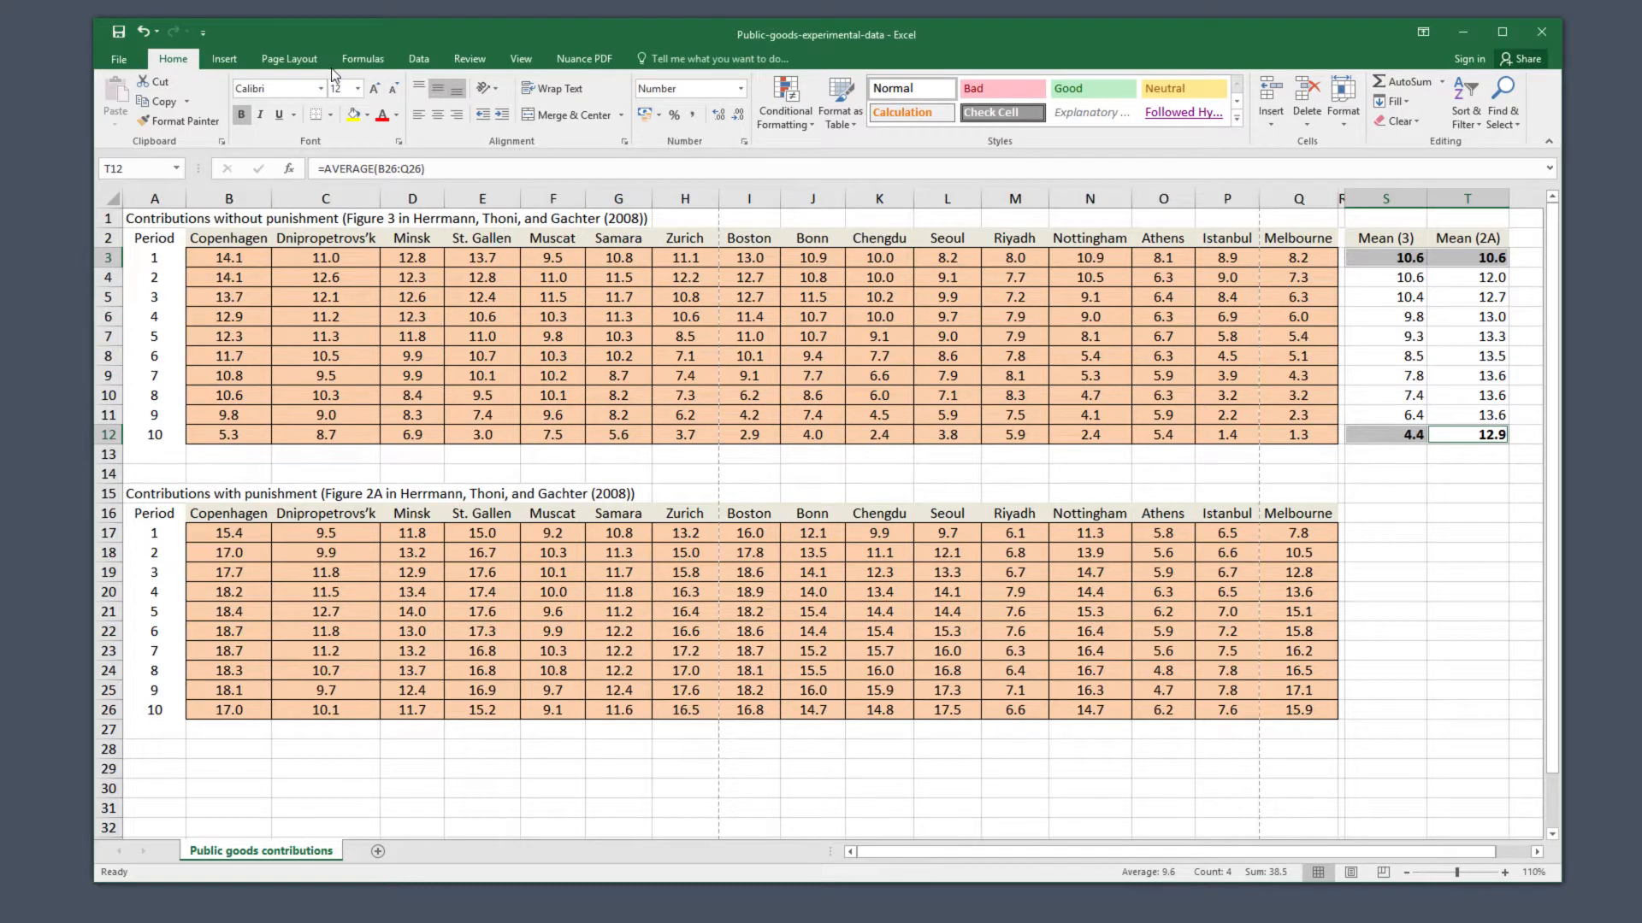
left_click(223, 59)
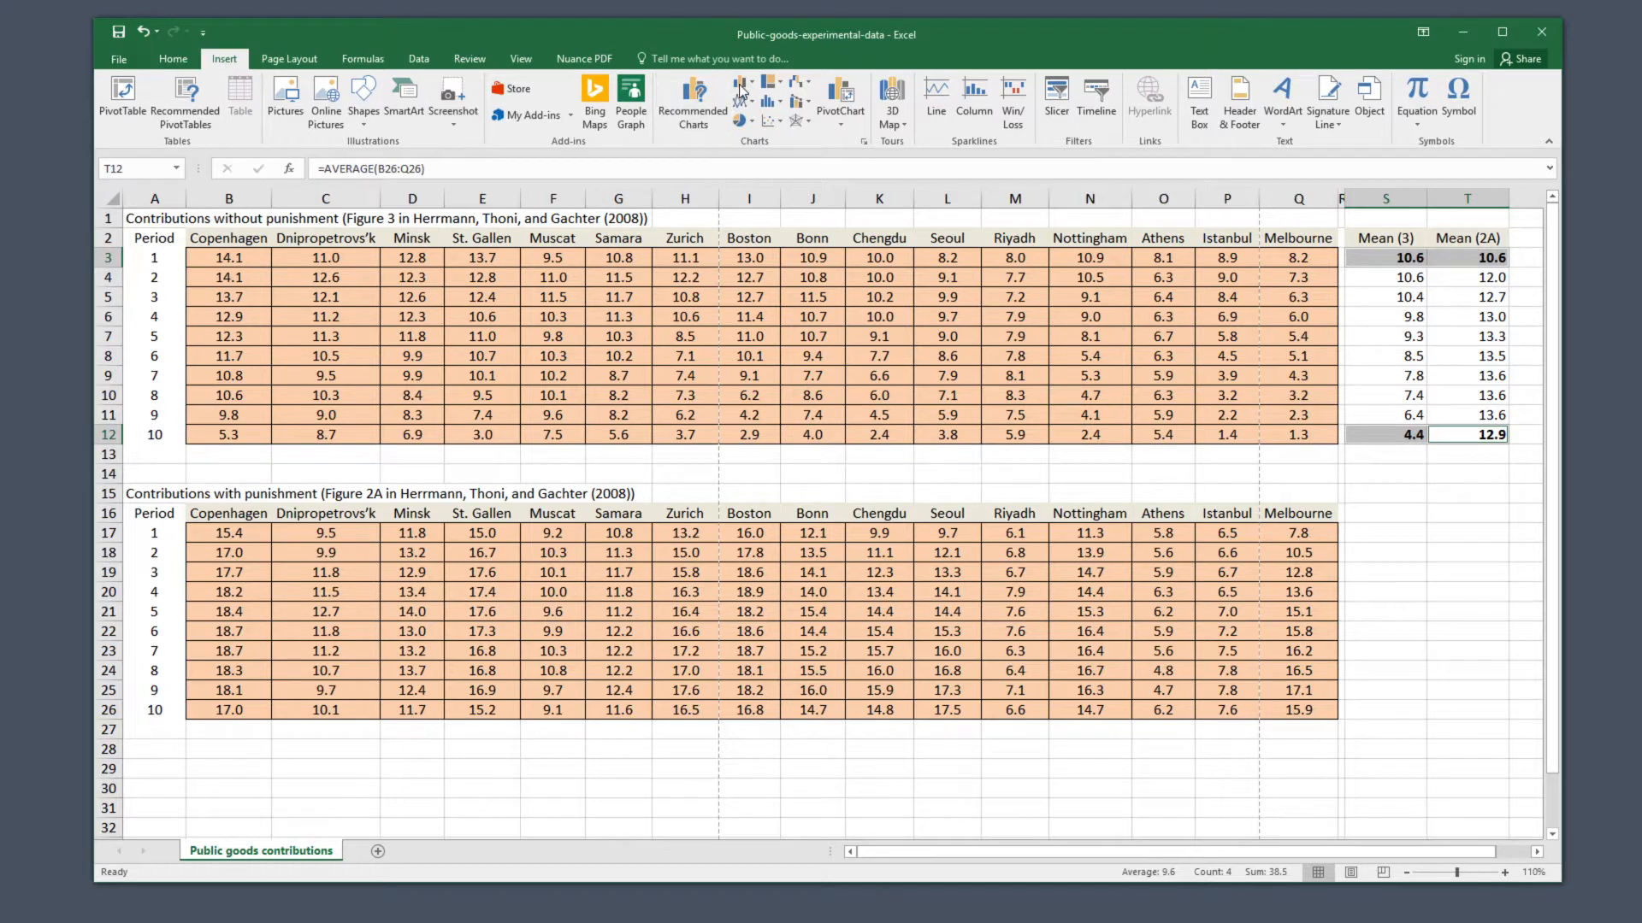
Step: Insert a 2-D clustered column chart of the selected means
left_click(743, 89)
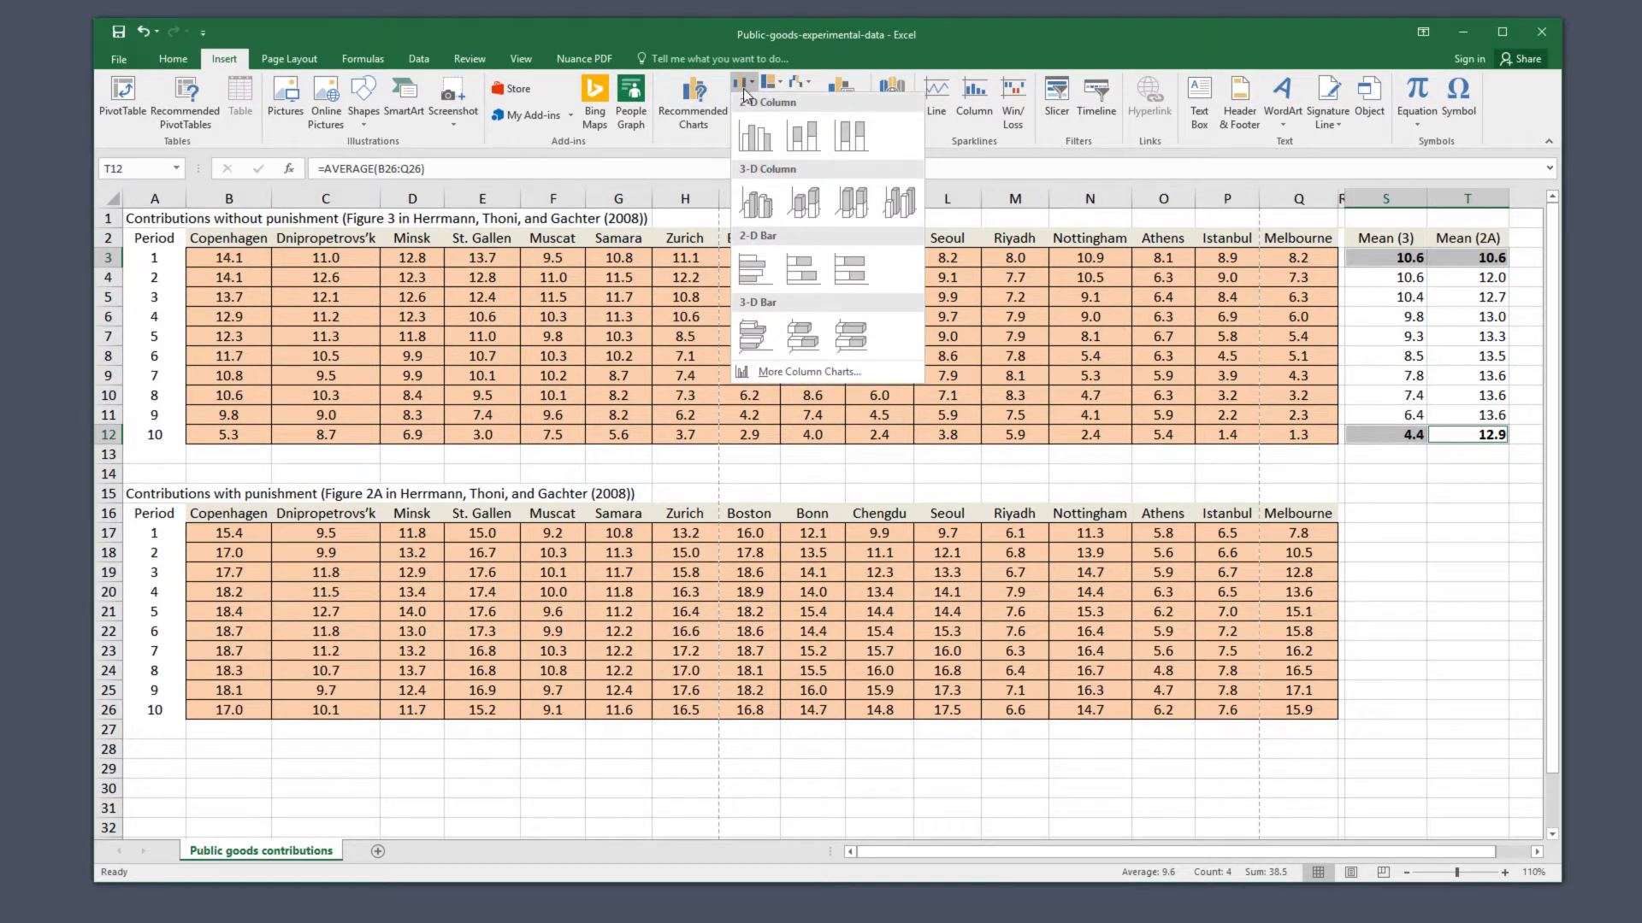
left_click(756, 136)
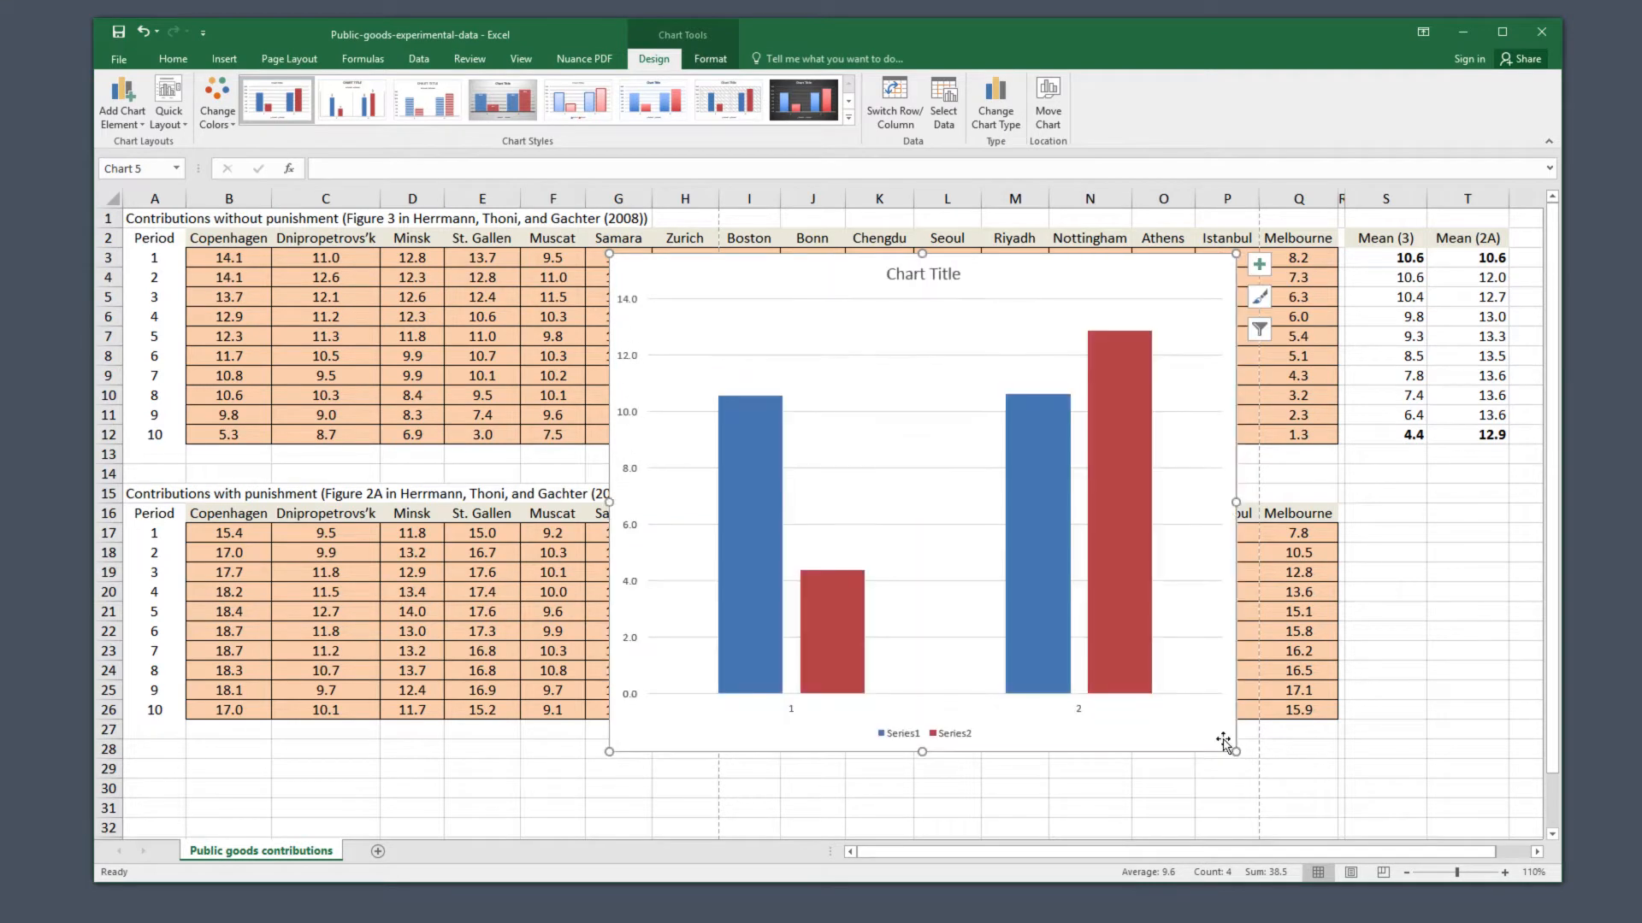
mouse_move(1226, 743)
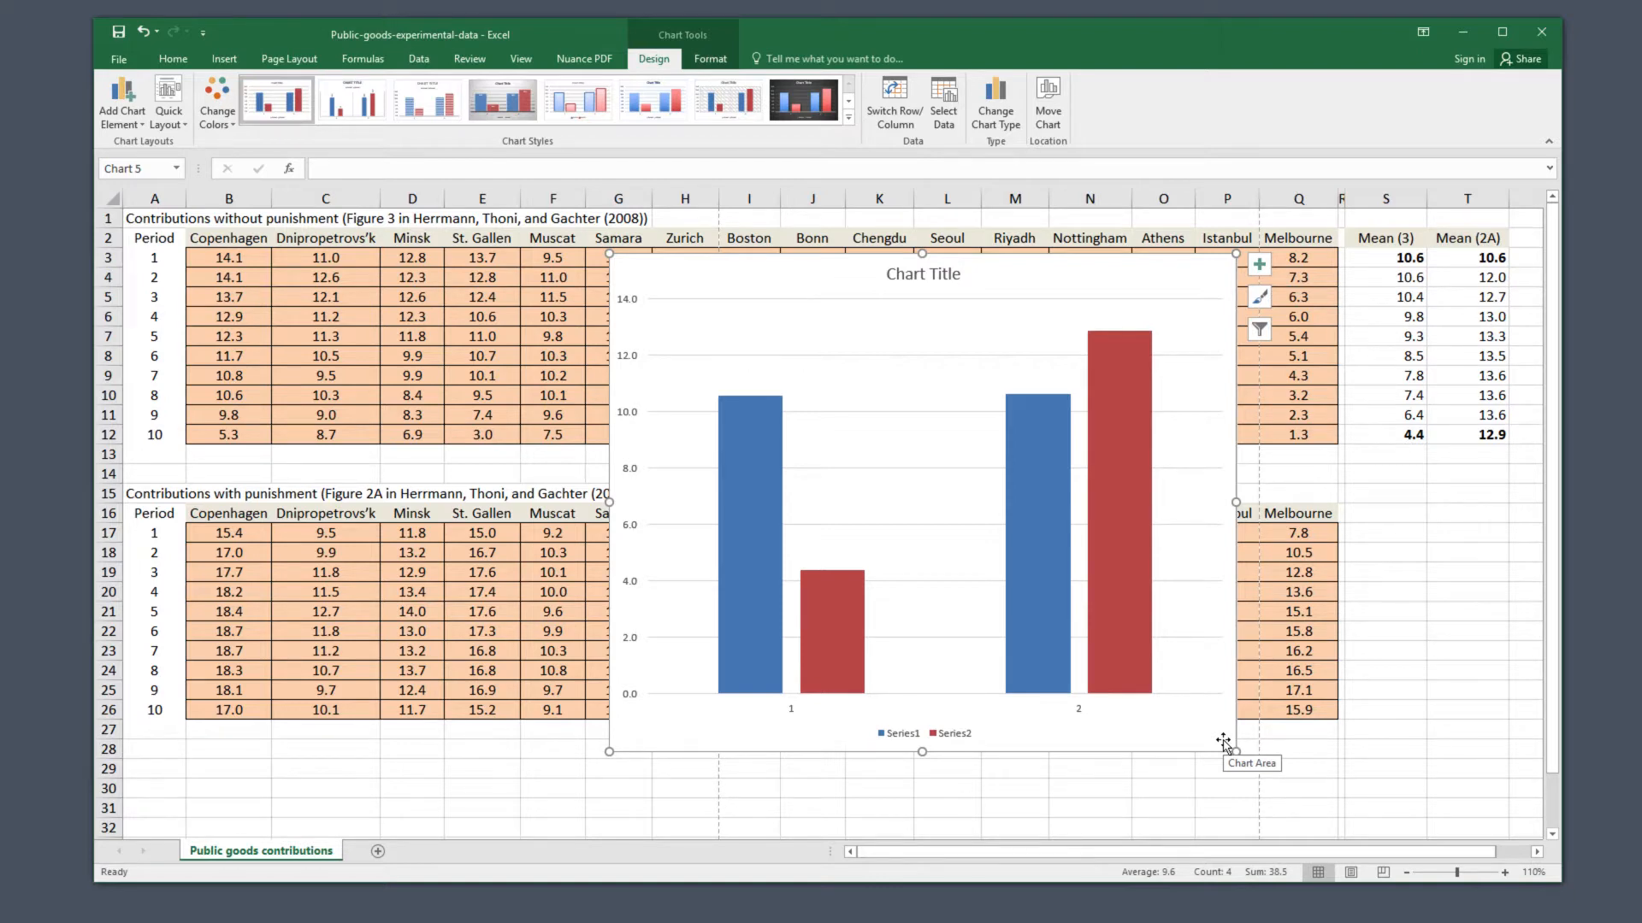
mouse_move(964, 610)
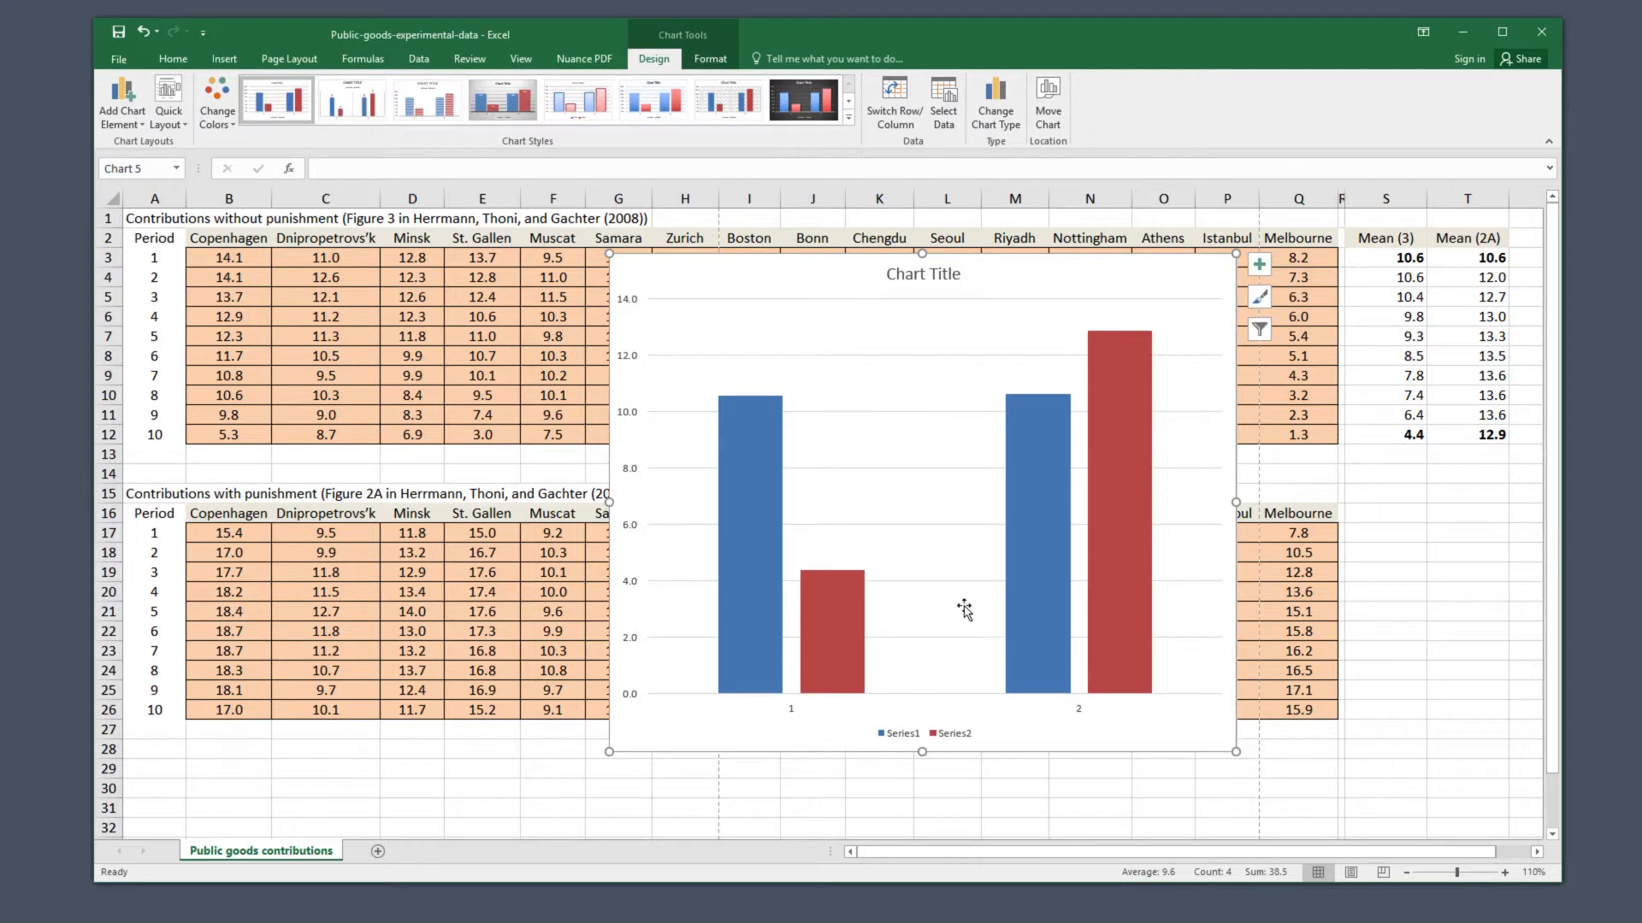
mouse_move(964, 611)
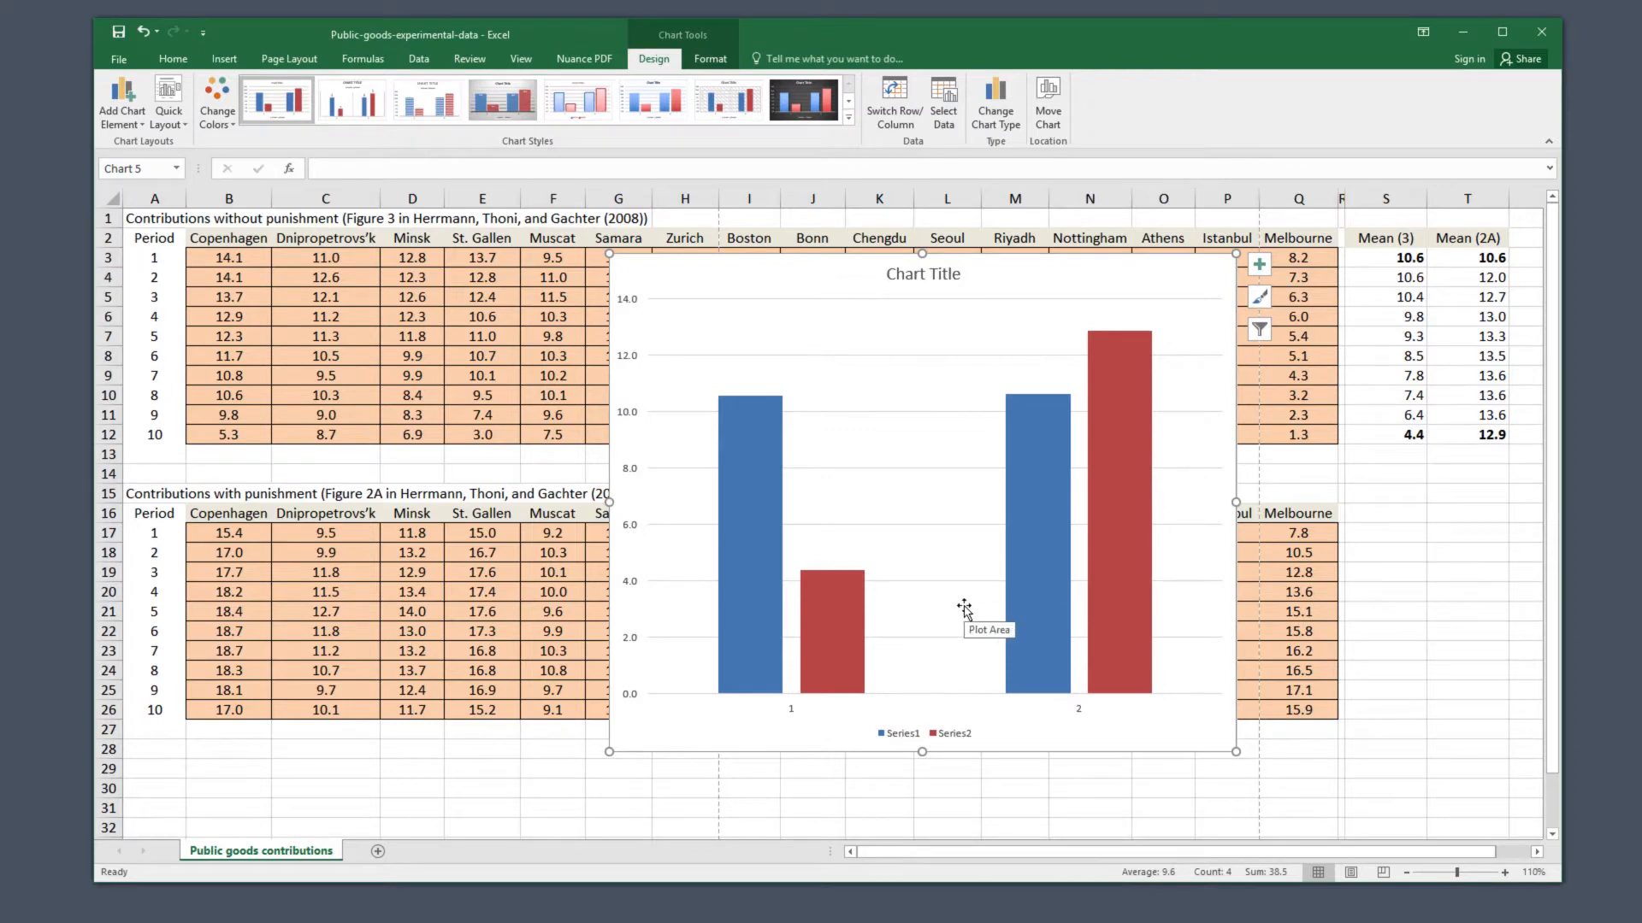
Step: Open the chart's Select Data source settings from the plot area's context menu
right_click(964, 611)
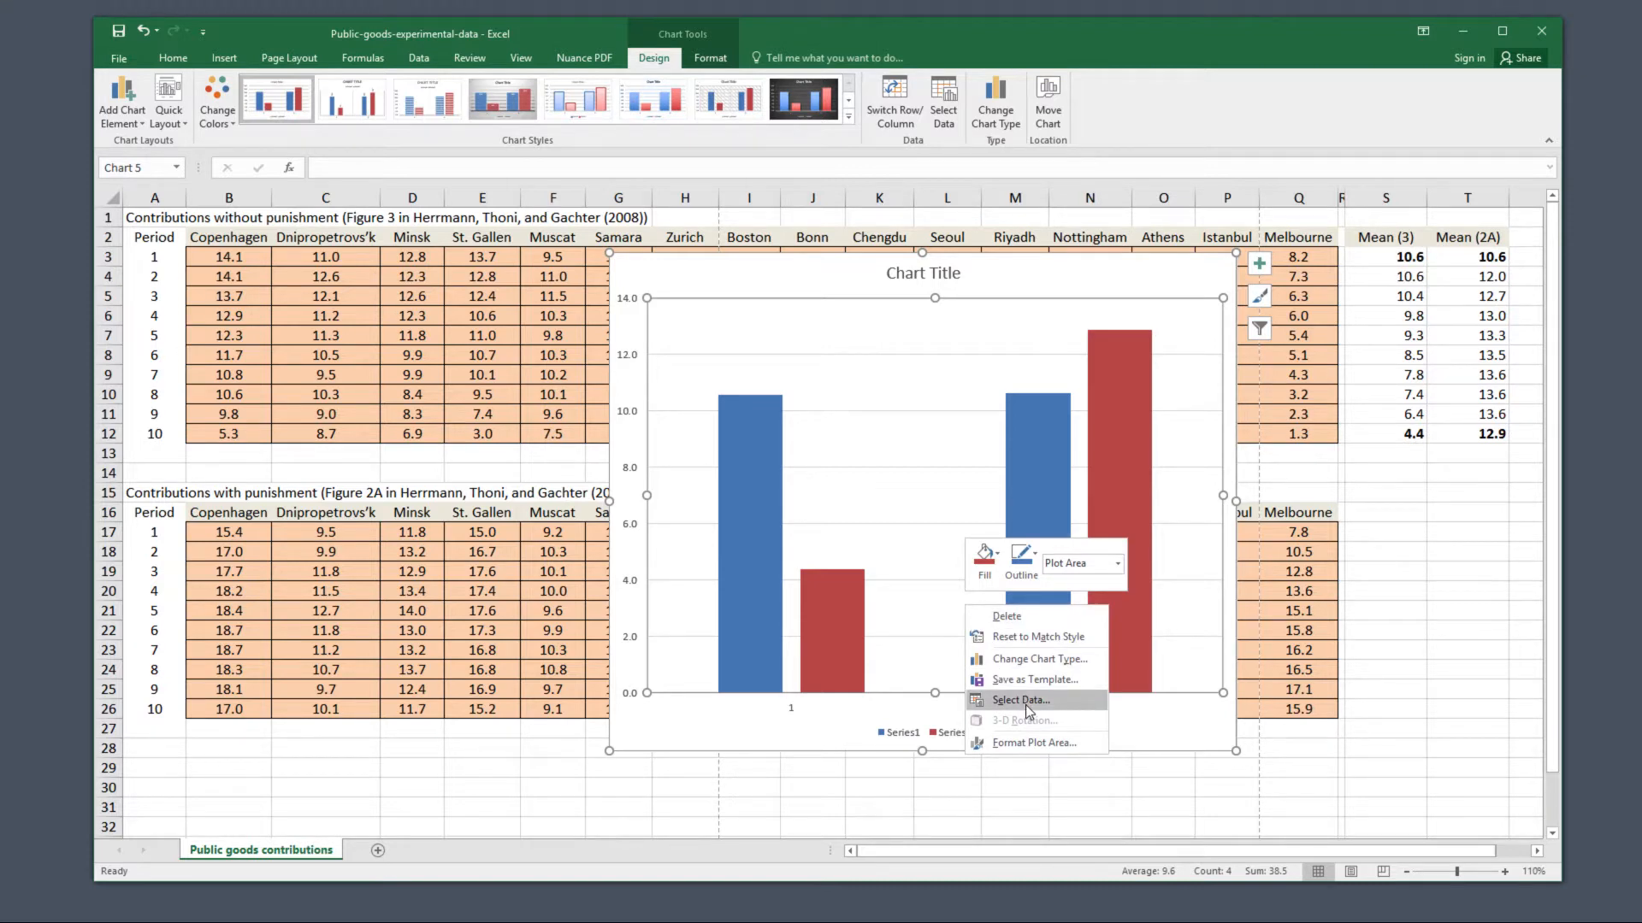
left_click(1017, 700)
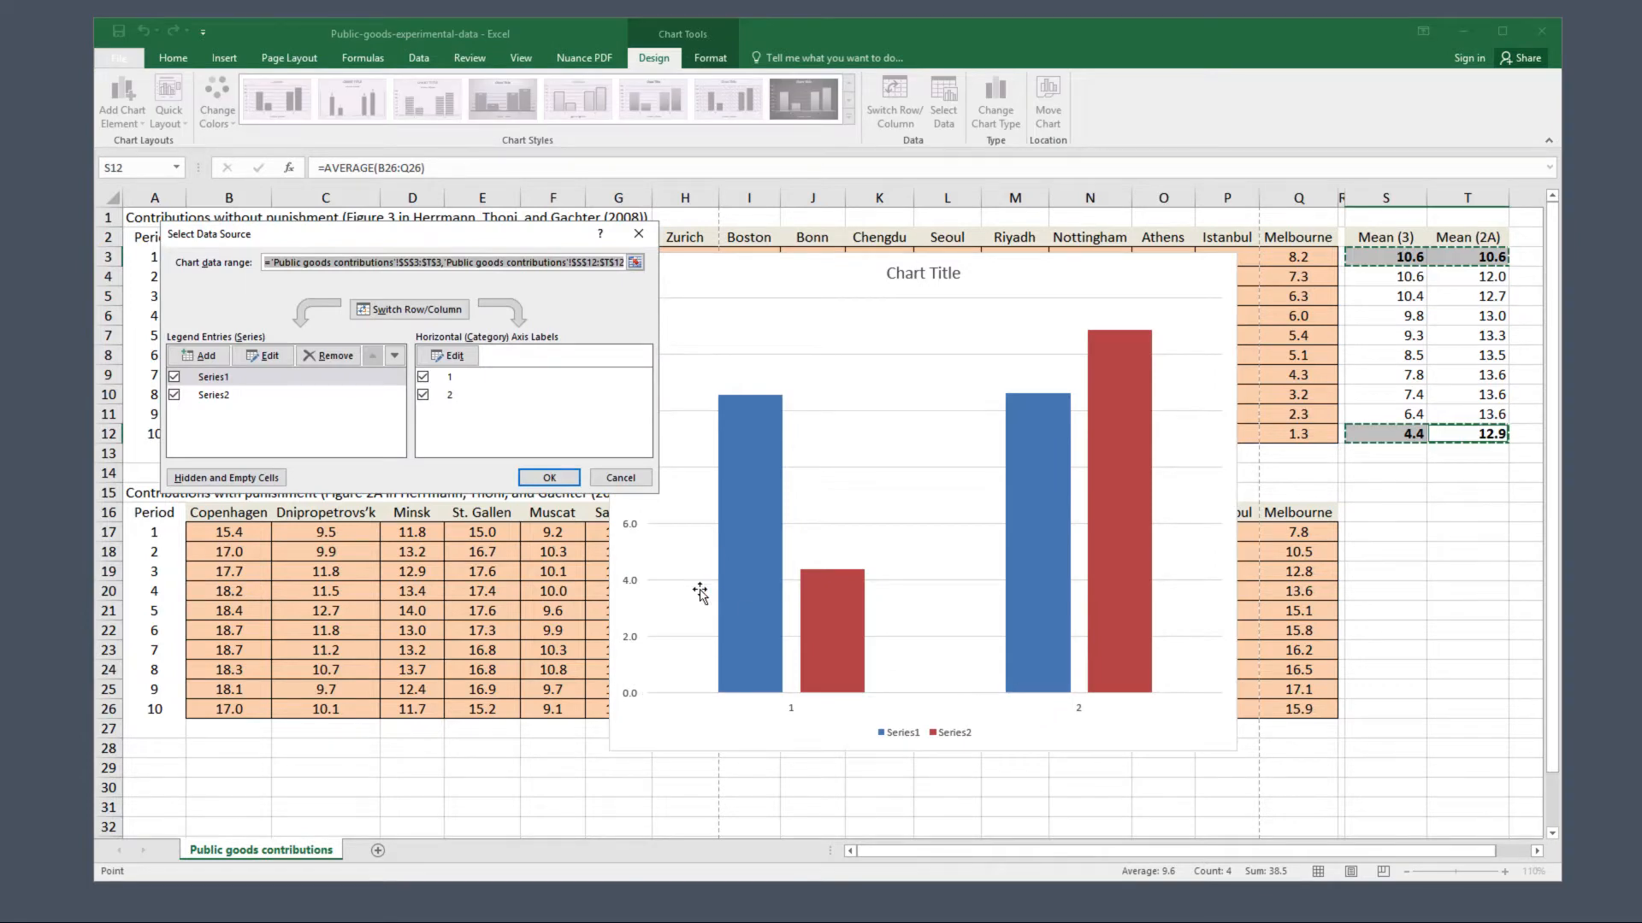
mouse_move(500, 522)
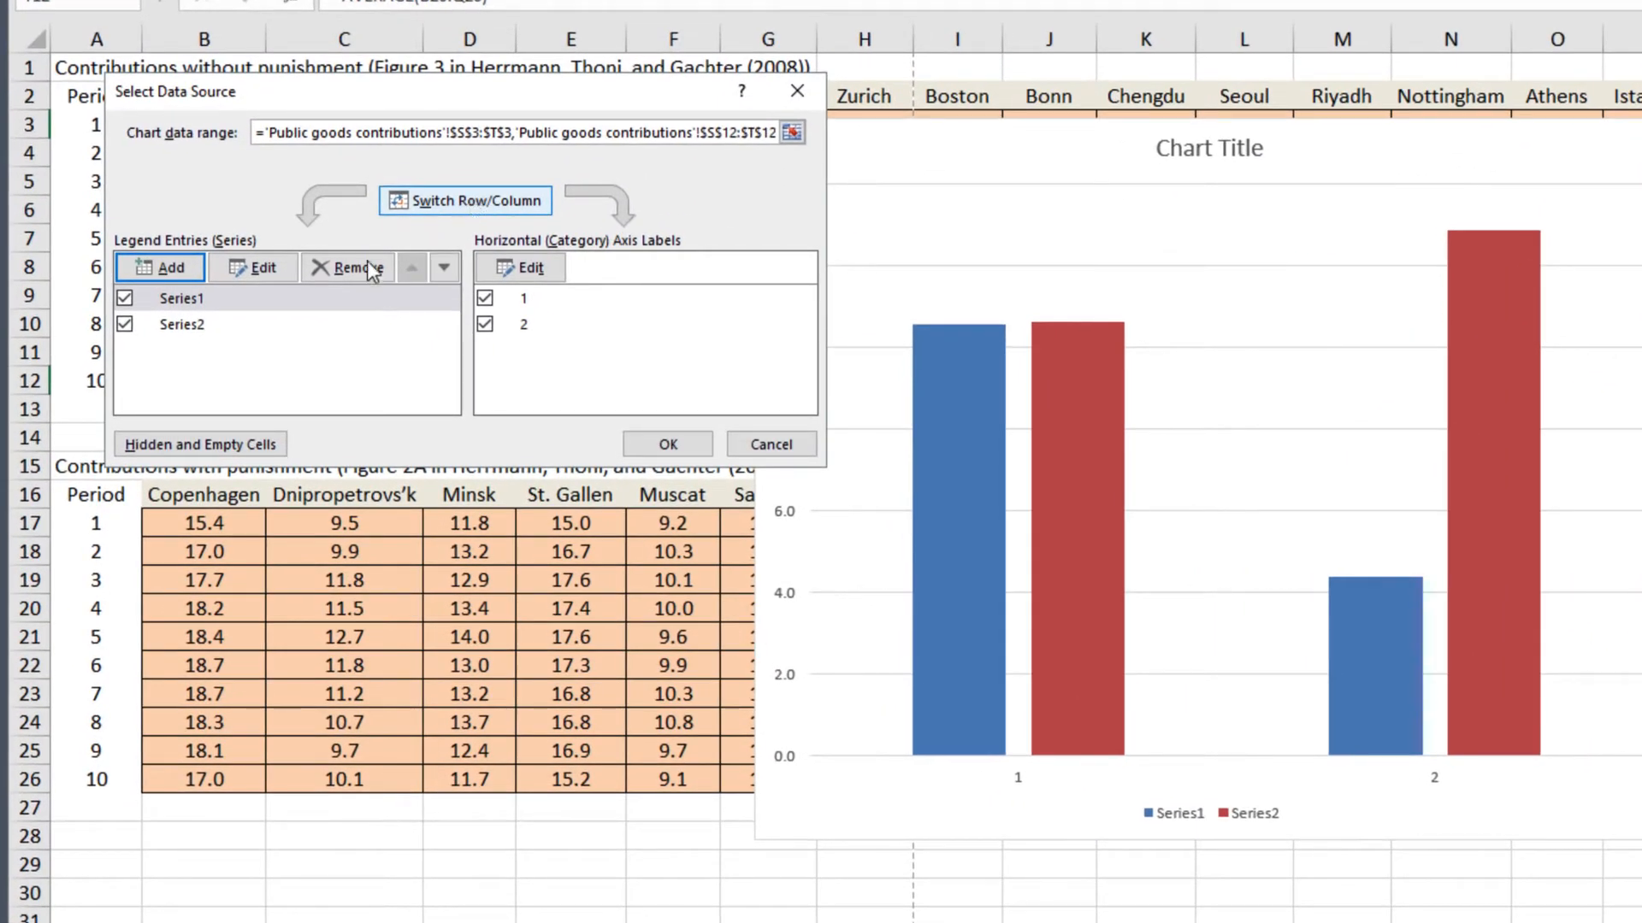
Step: Rename Series1 to 'Without punishment'
left_click(181, 298)
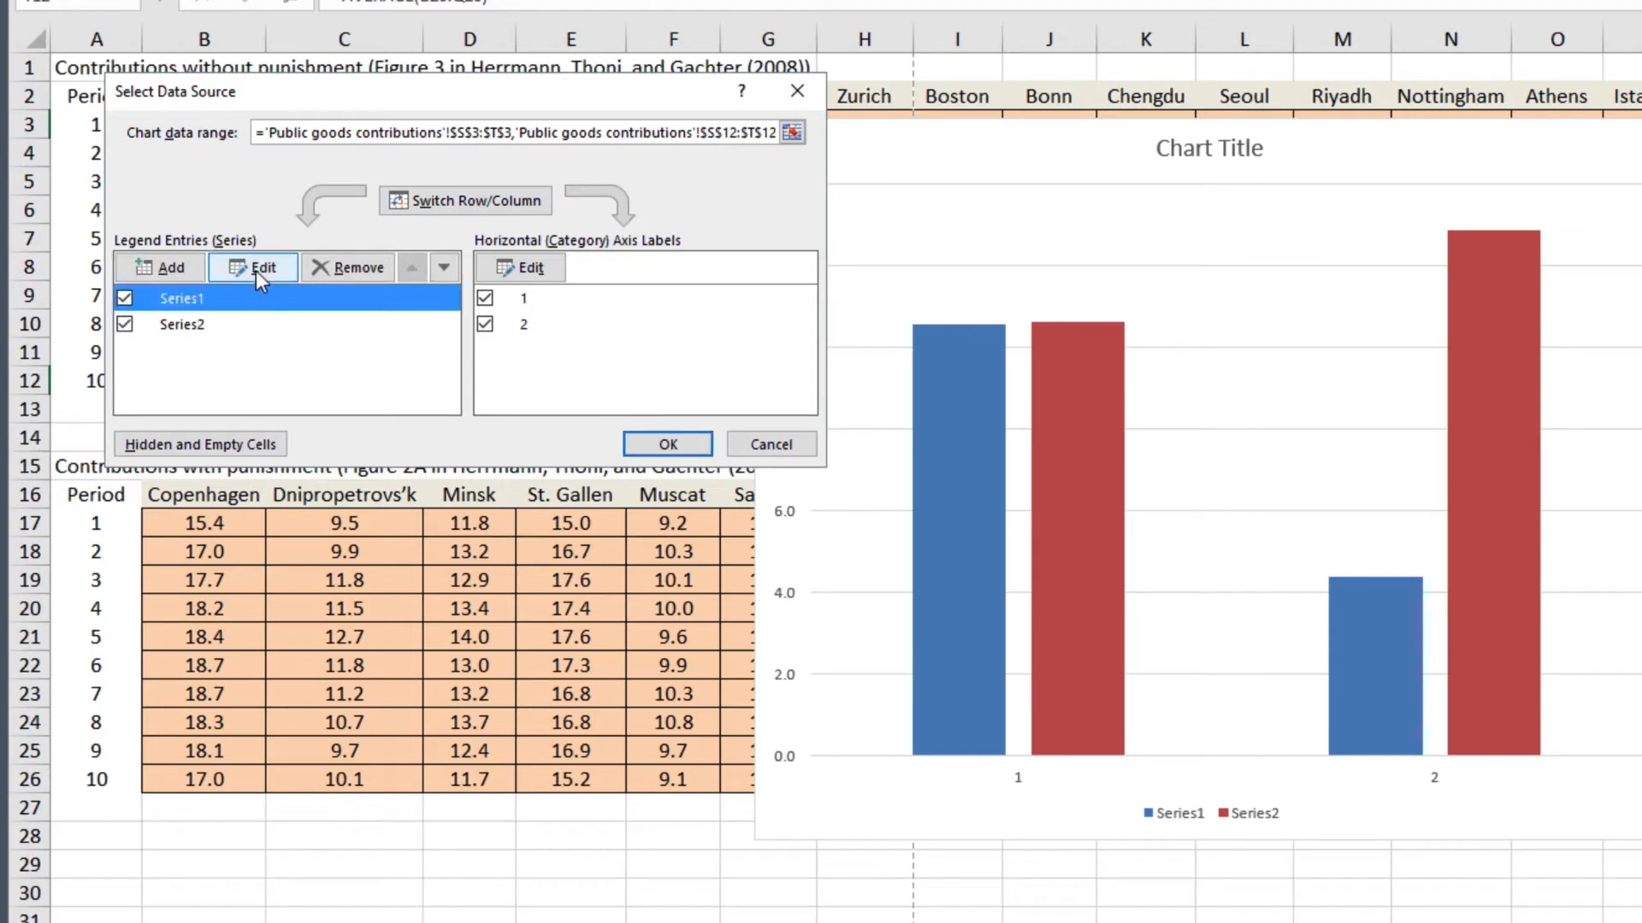
left_click(253, 266)
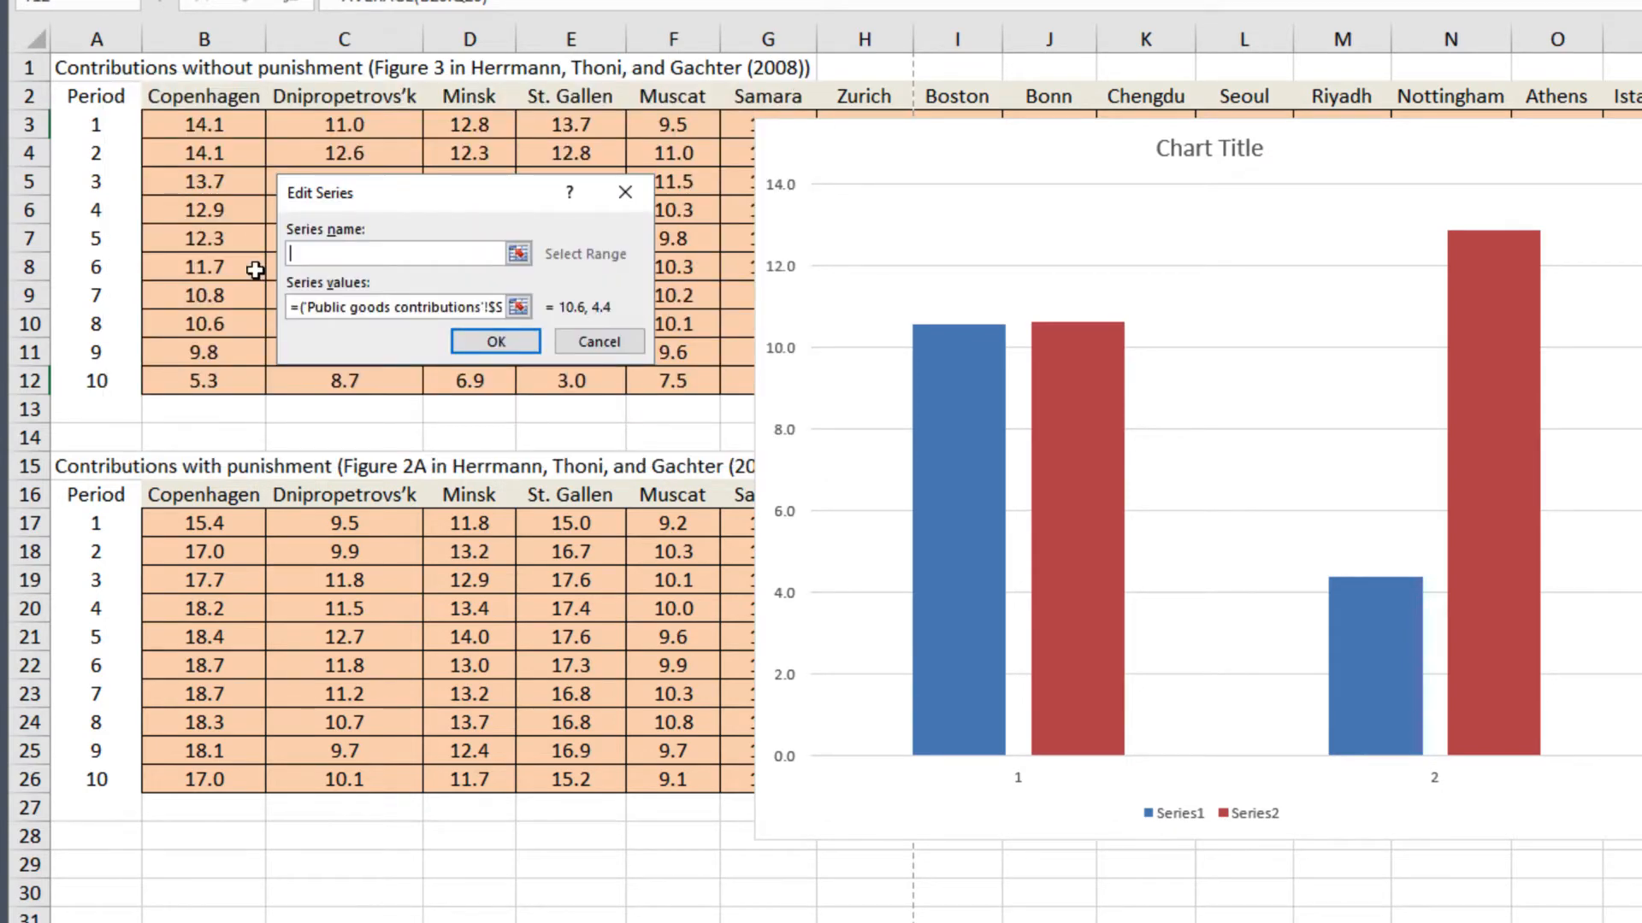
type("Without punishment")
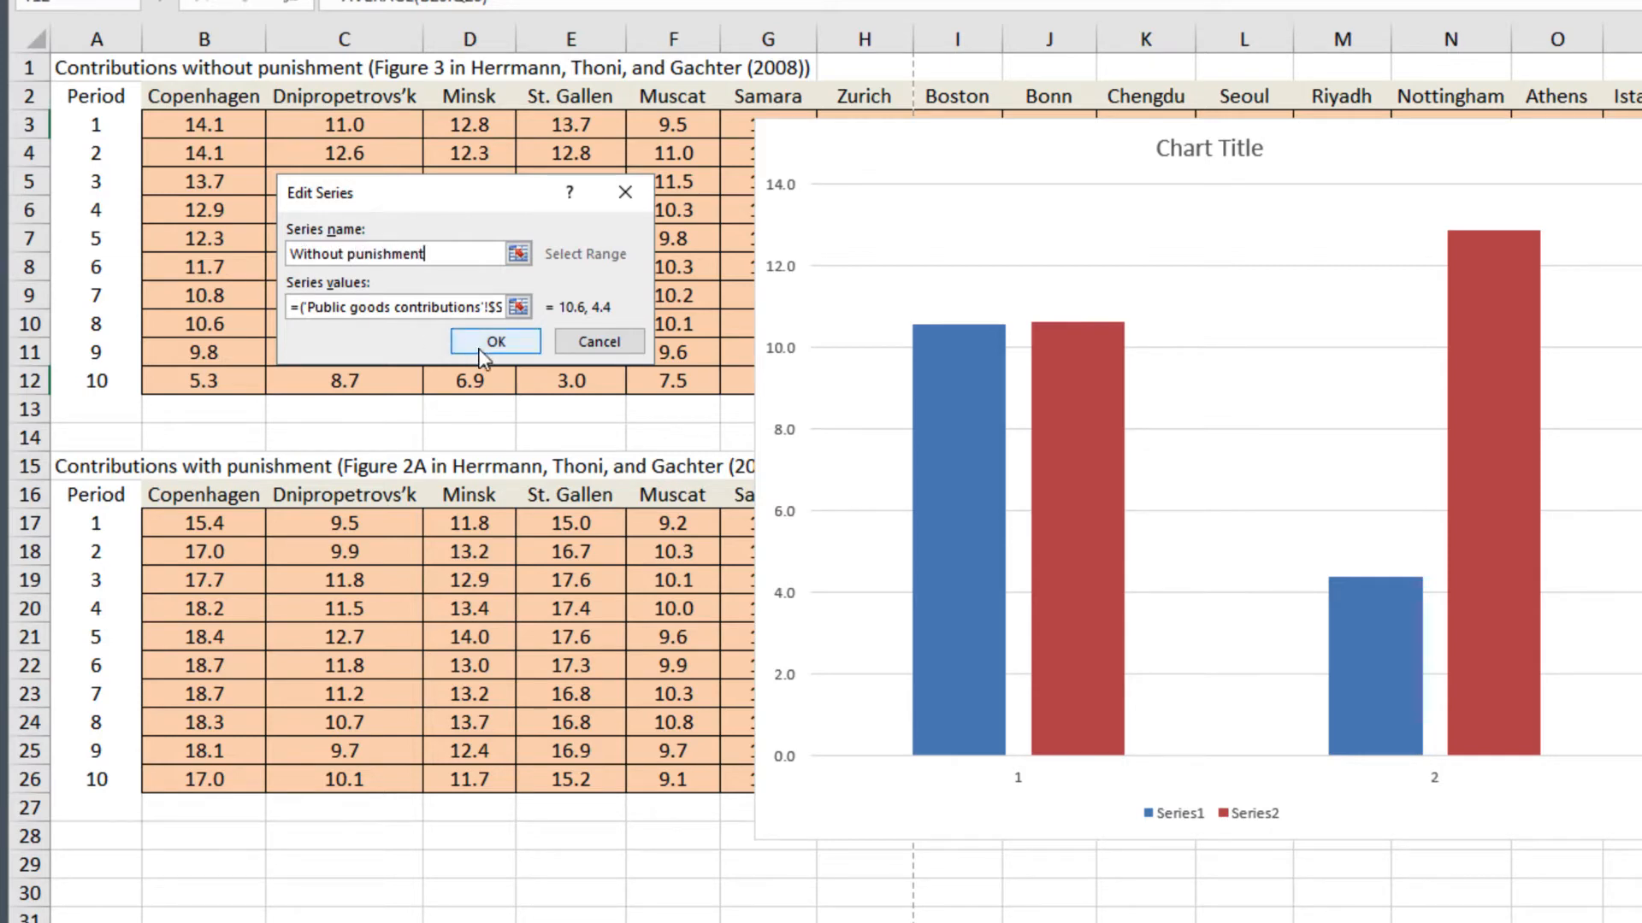
left_click(494, 341)
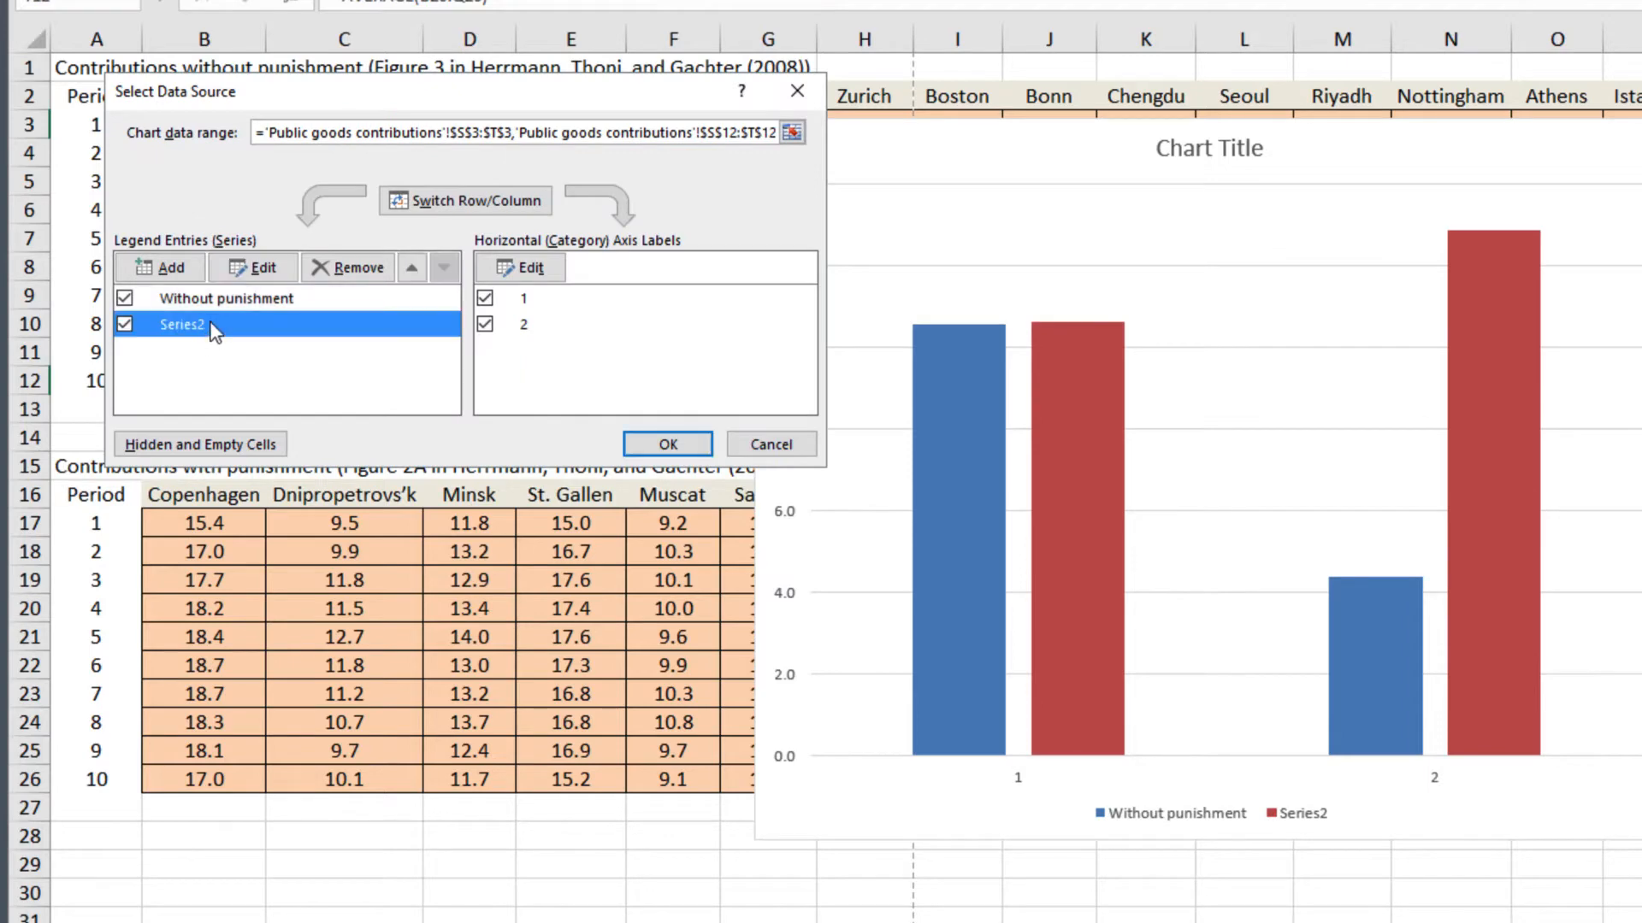
Step: Rename Series2 to 'With punishment'
left_click(253, 267)
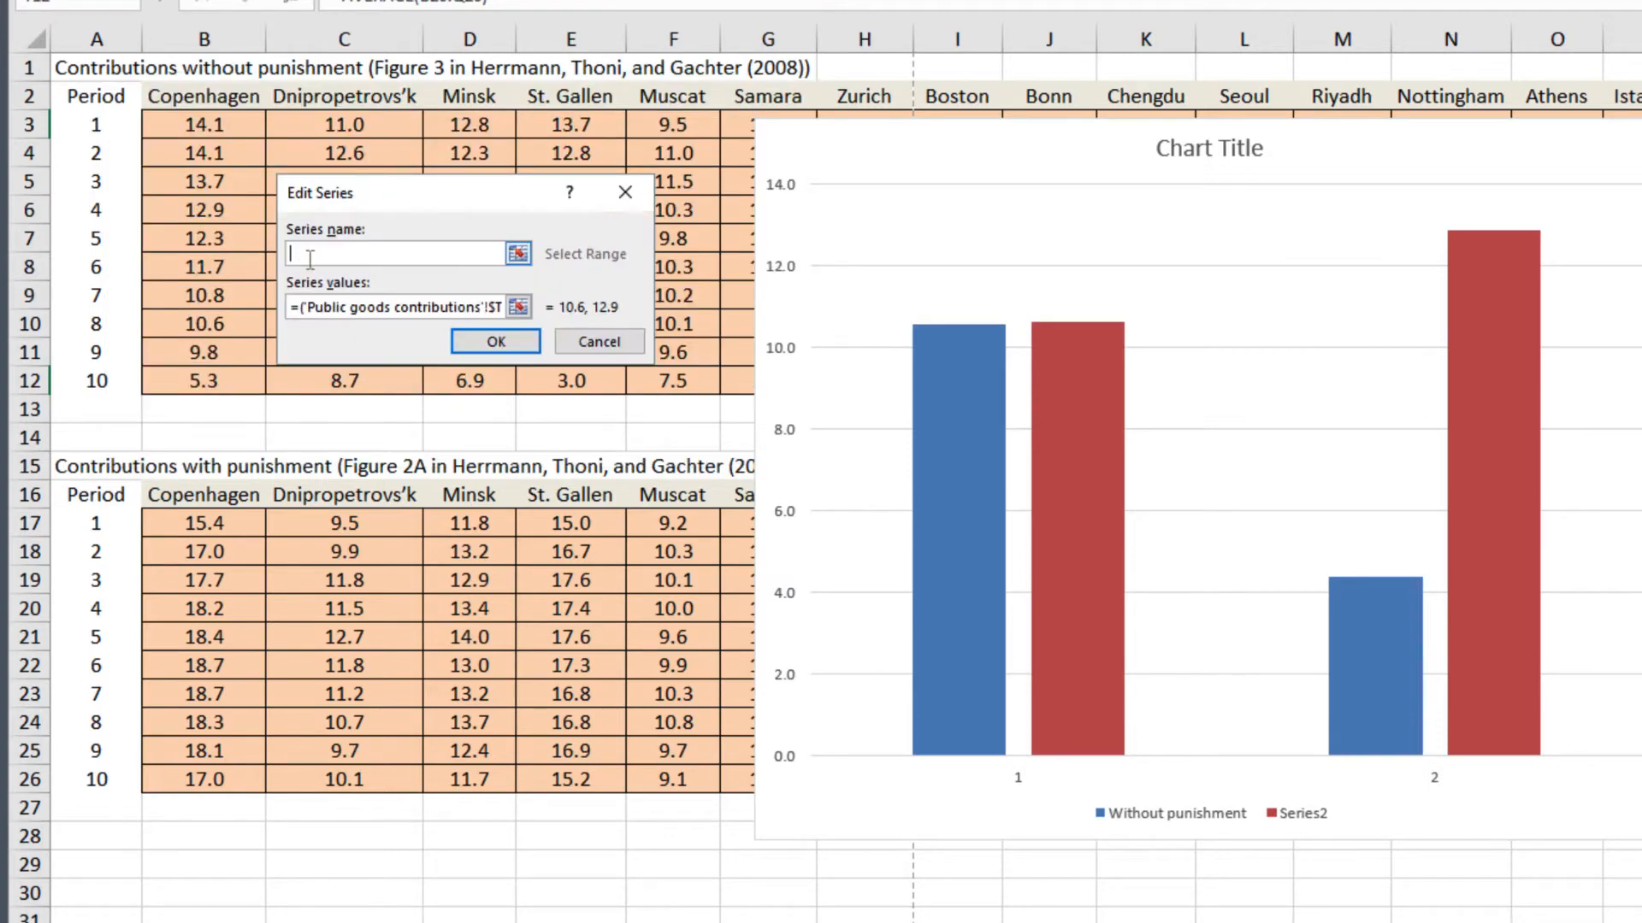
type("With punishment")
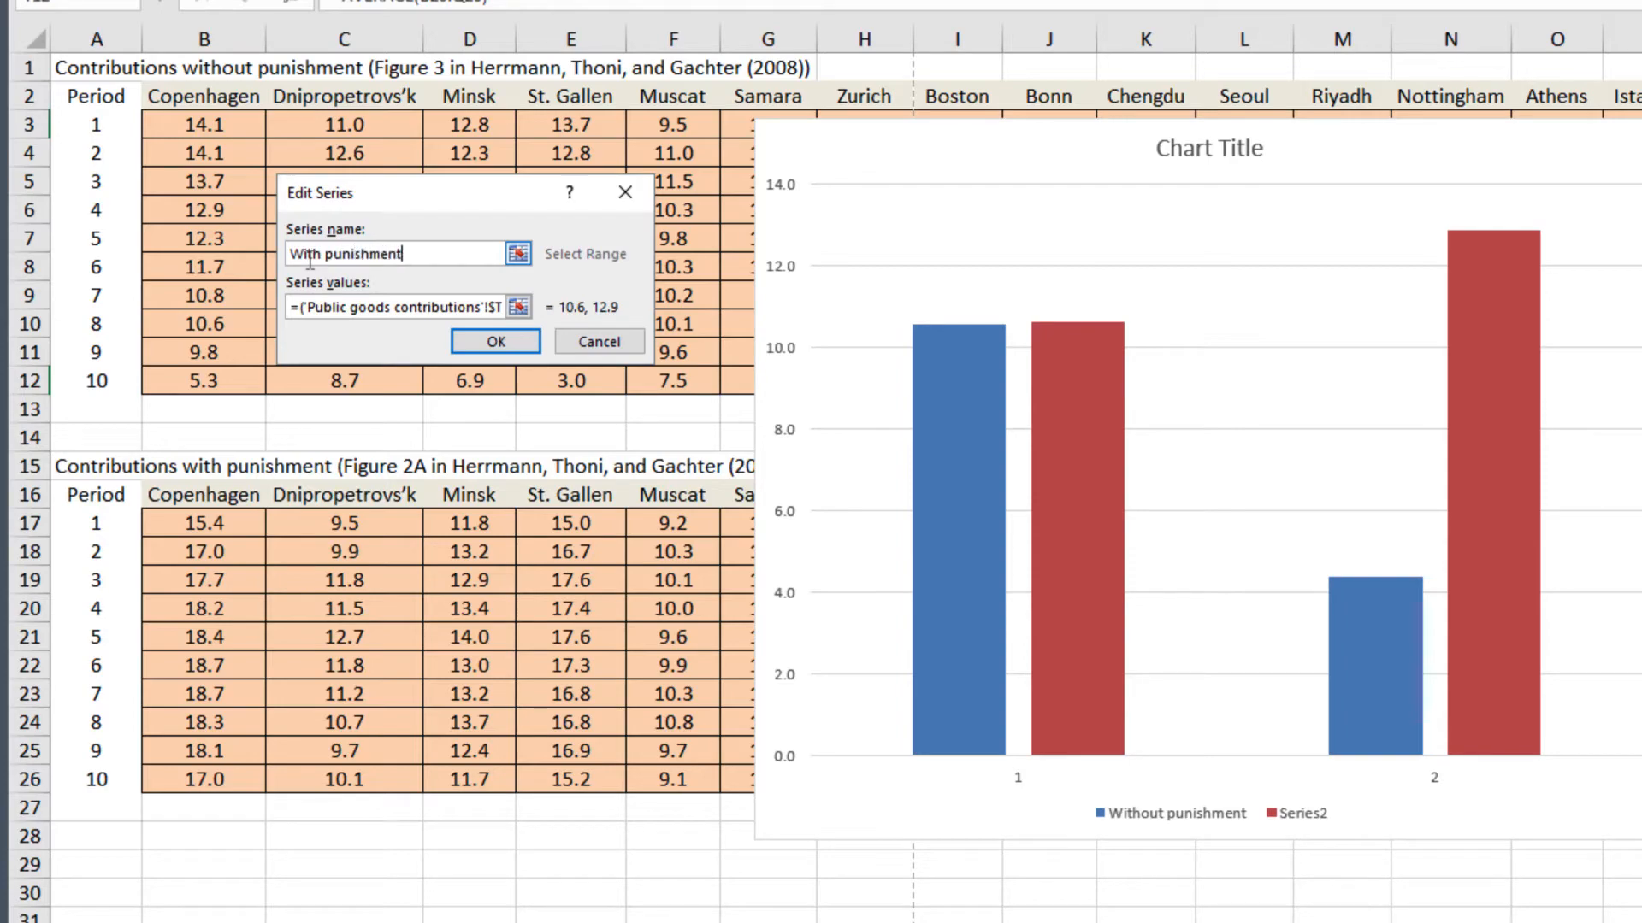
left_click(495, 341)
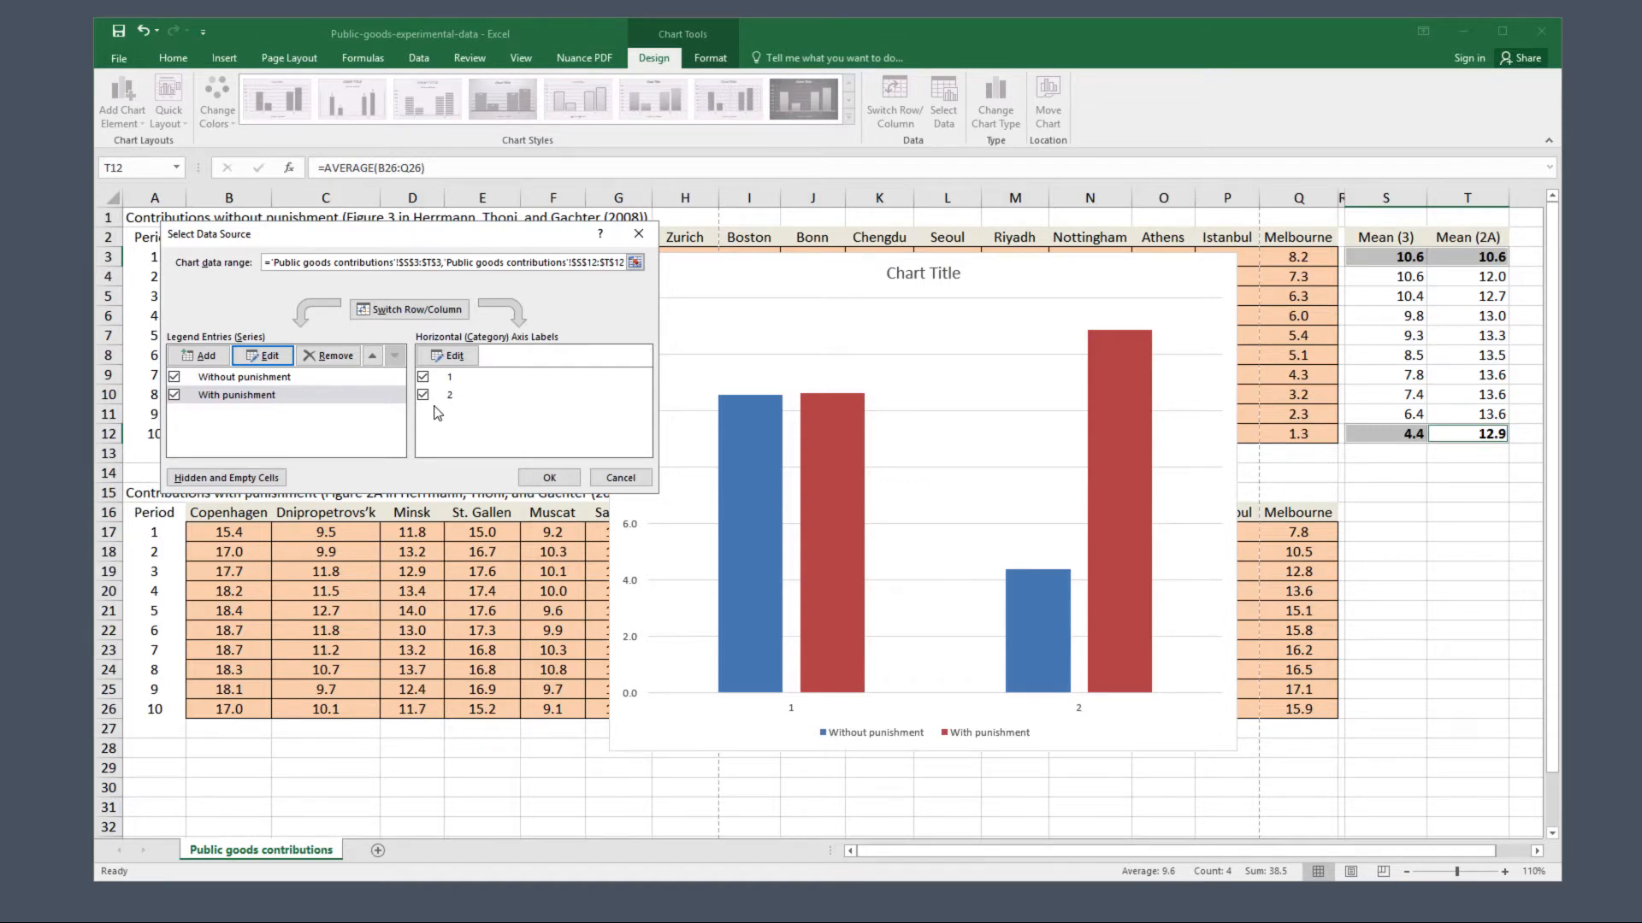
Step: Set the category axis labels to periods 1 and 10 and close the data source dialog
left_click(448, 376)
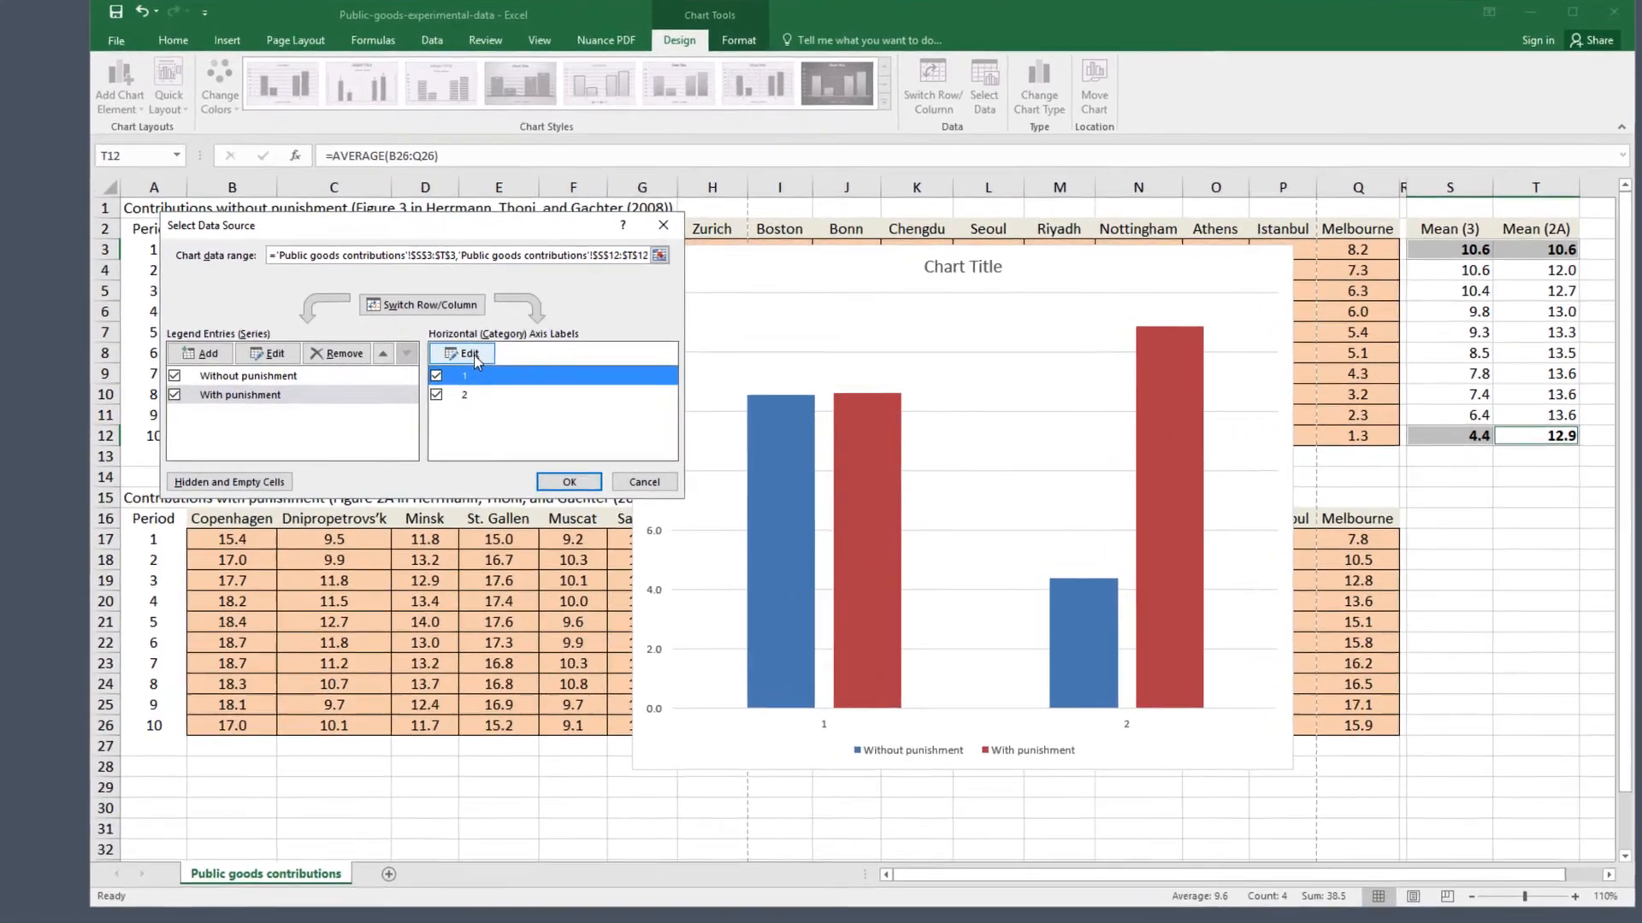
left_click(462, 353)
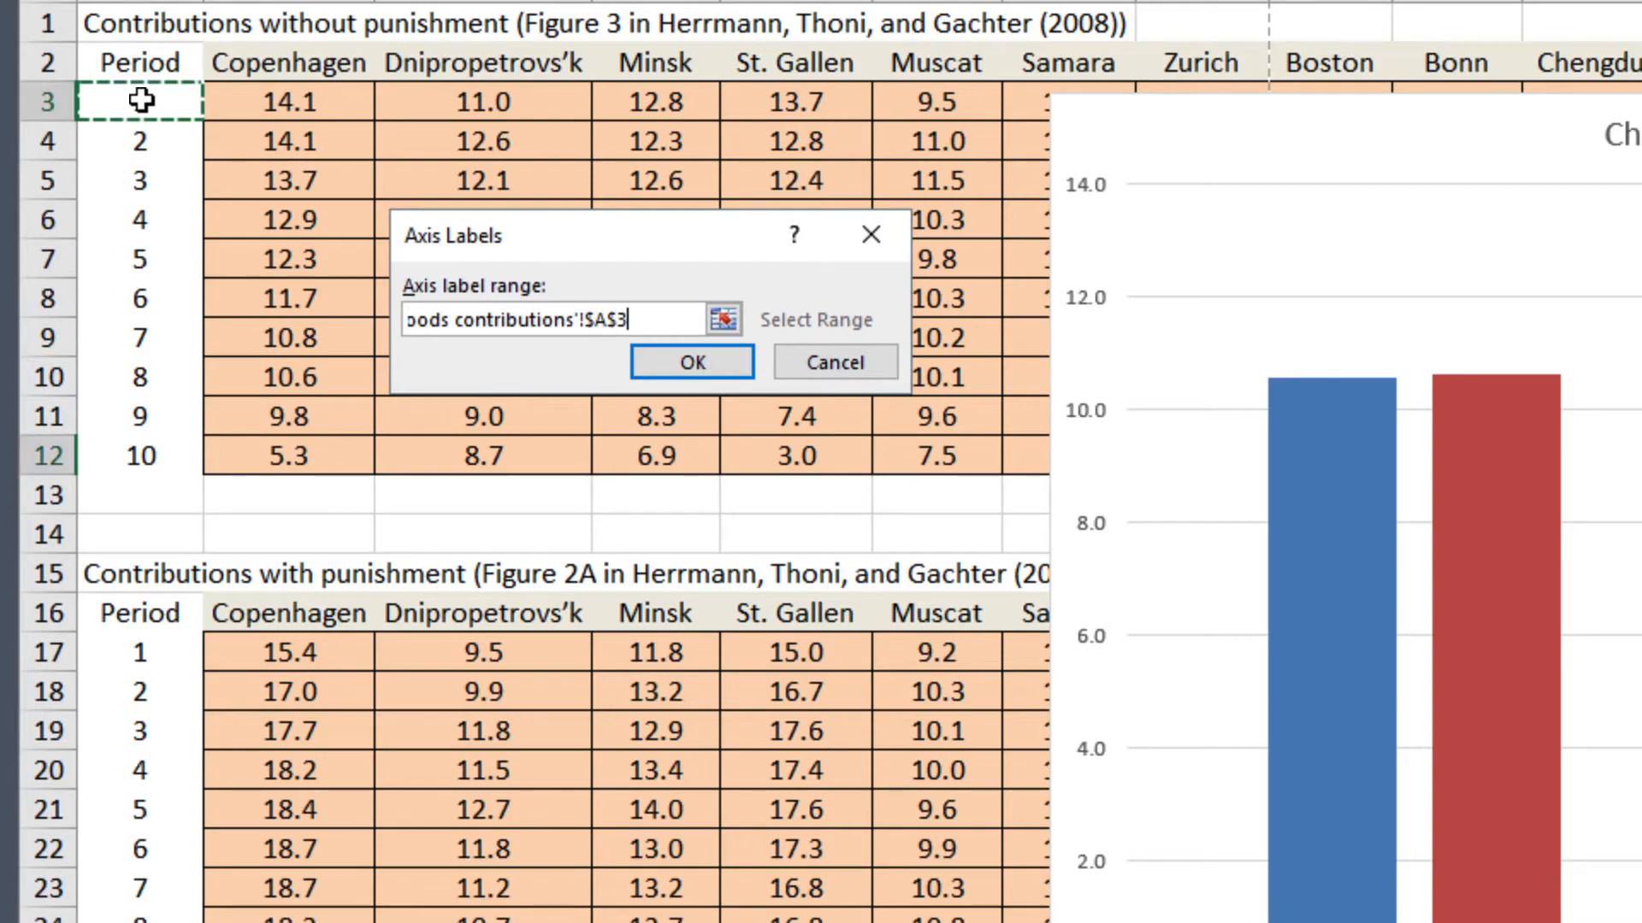
type(",")
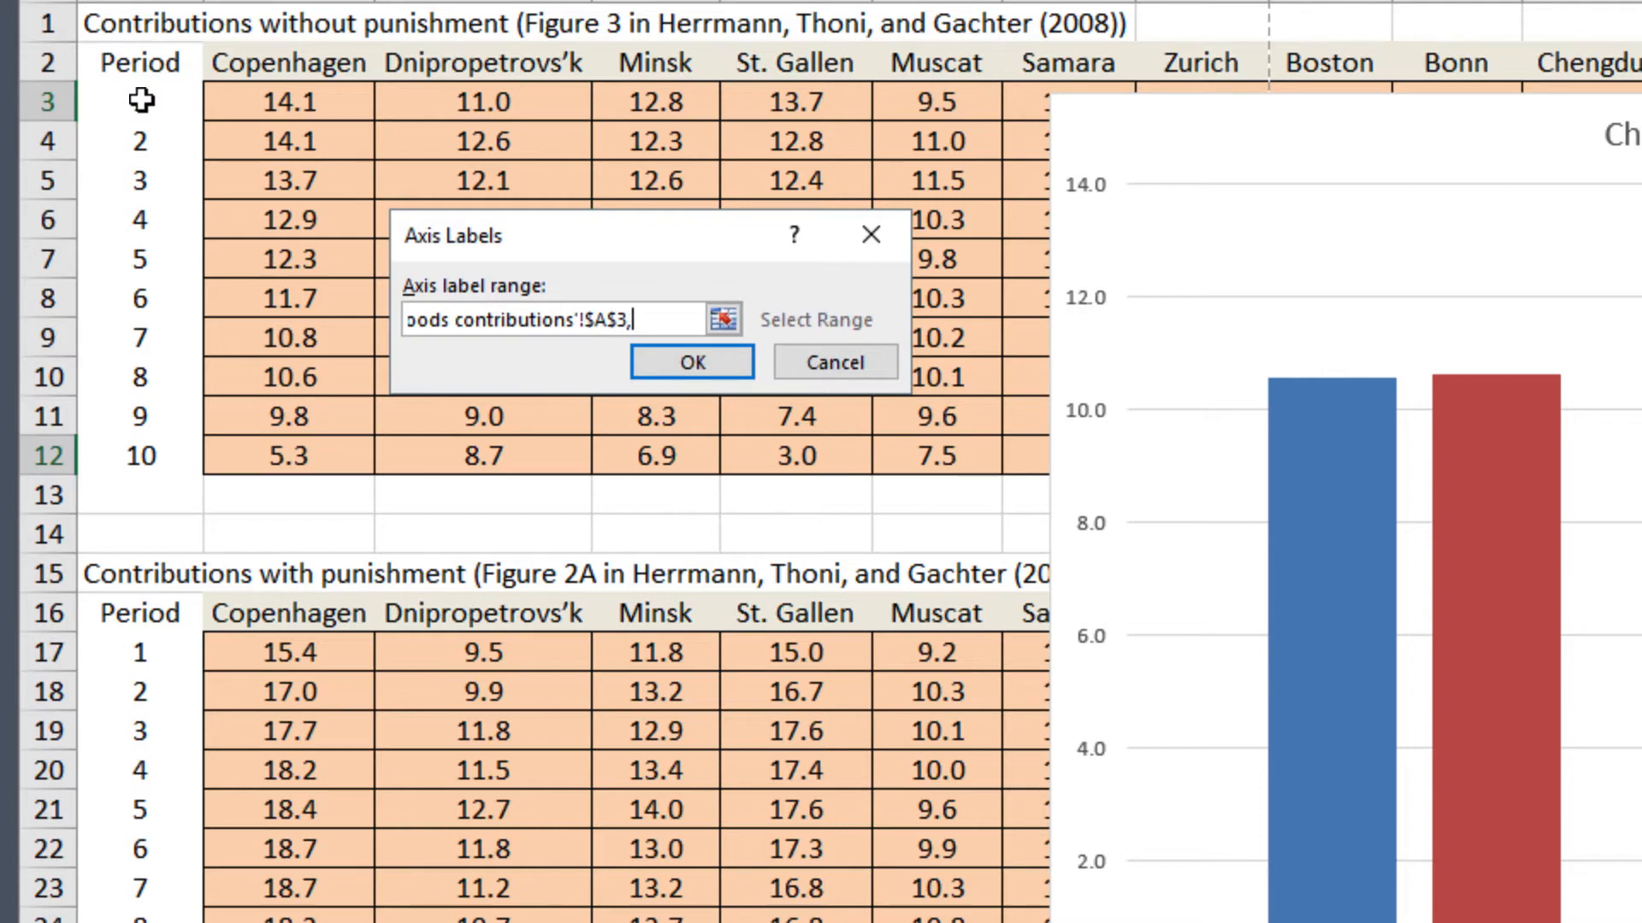
mouse_move(141, 451)
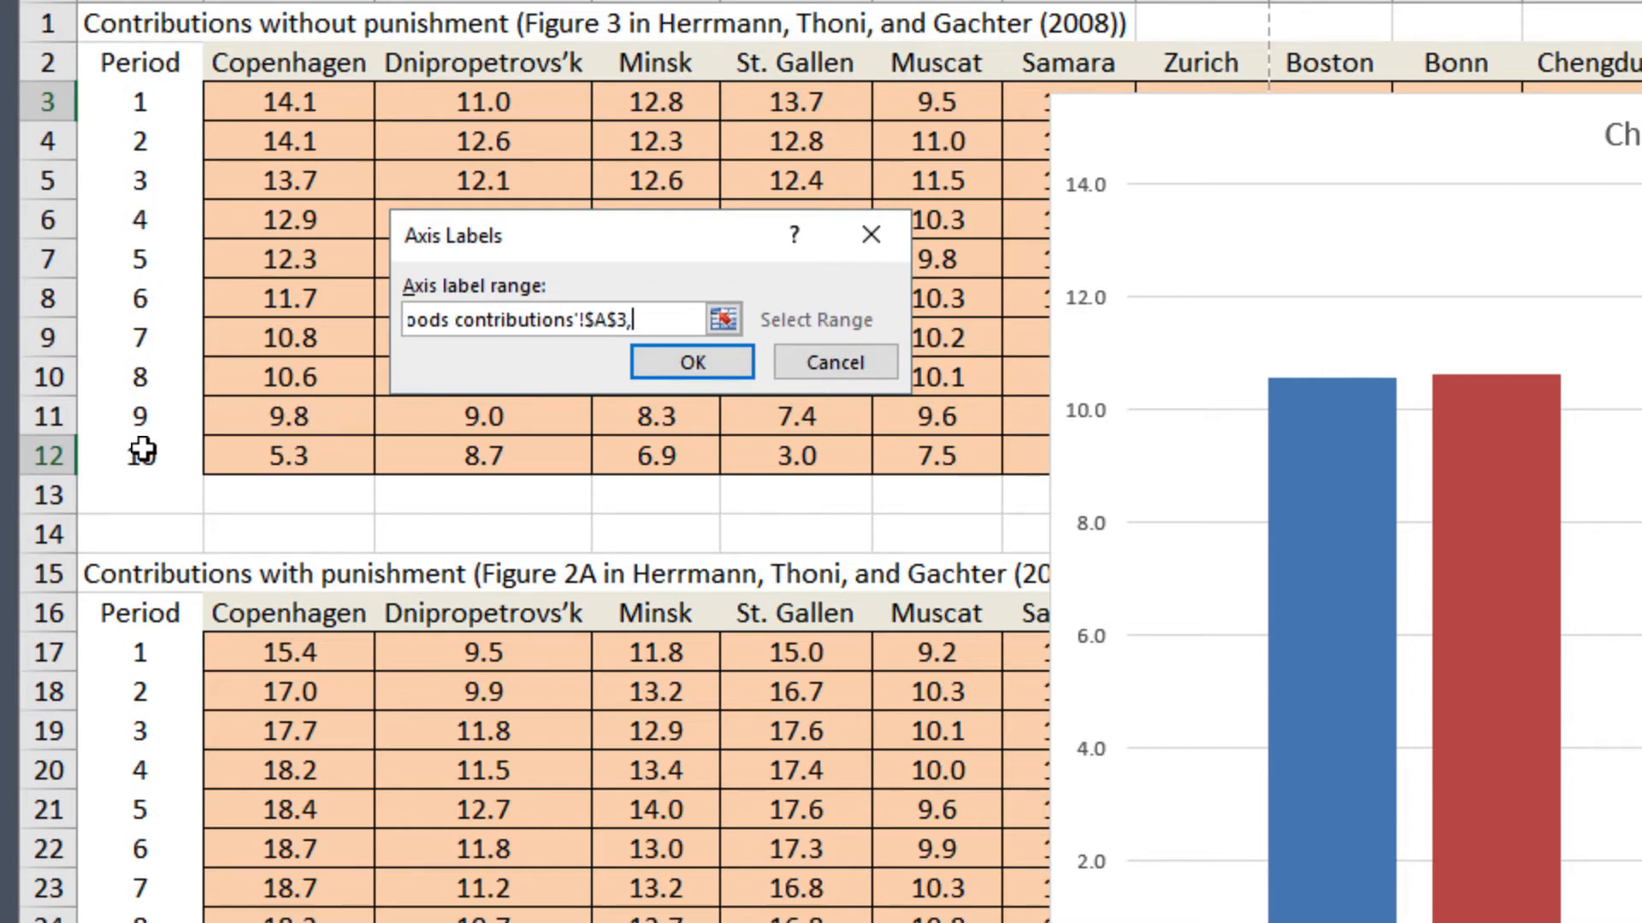
left_click(141, 454)
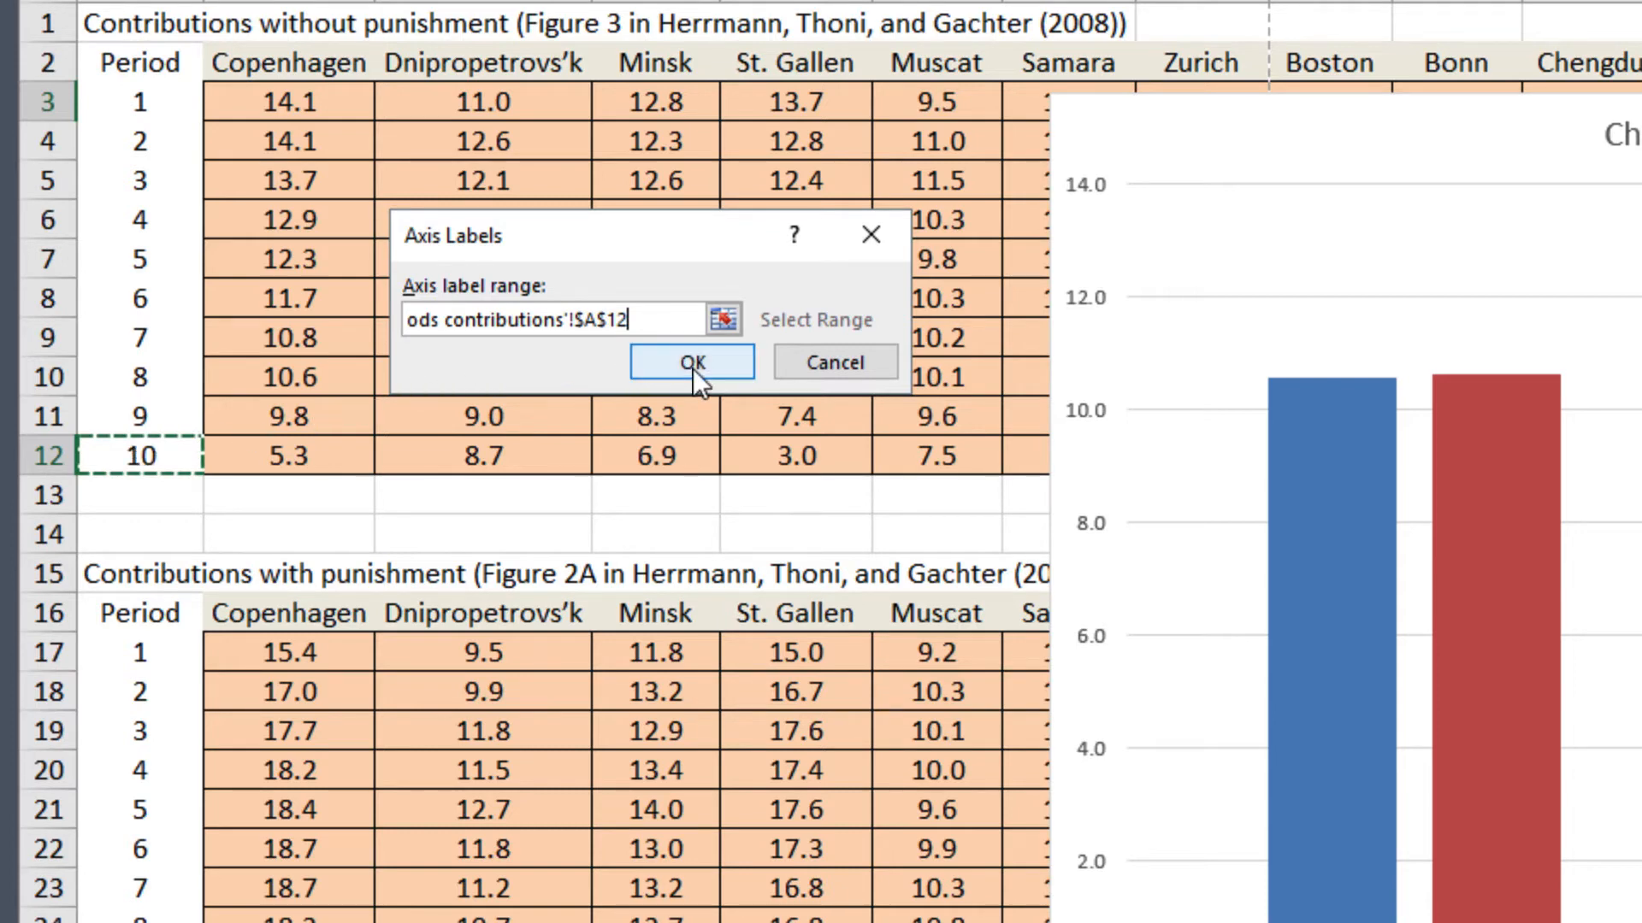
left_click(690, 360)
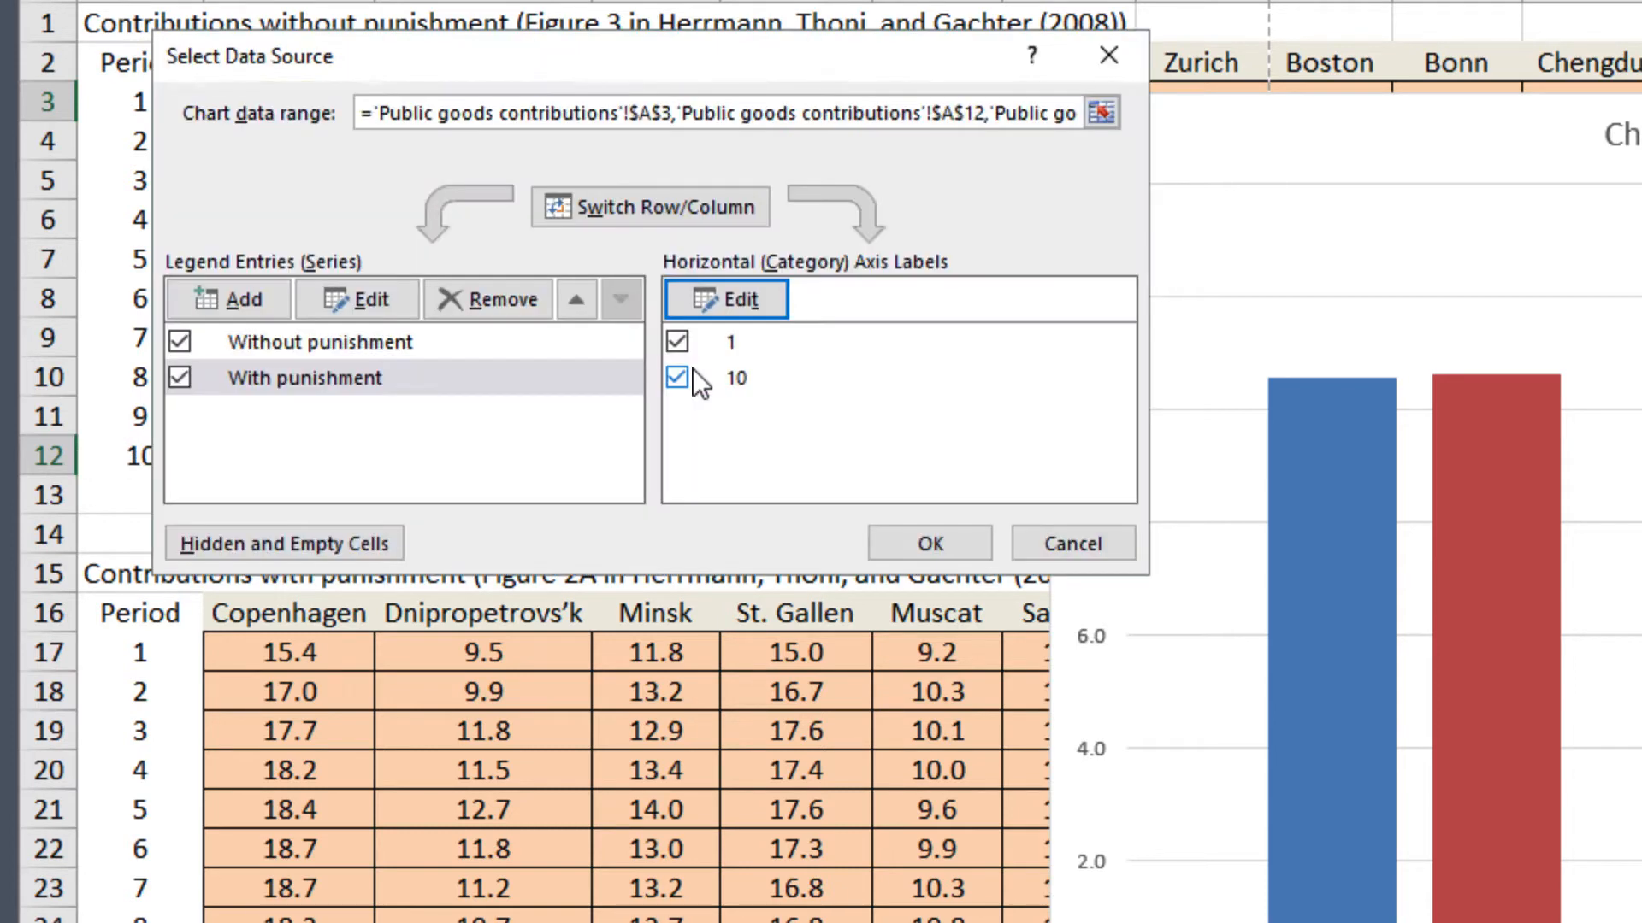
left_click(677, 378)
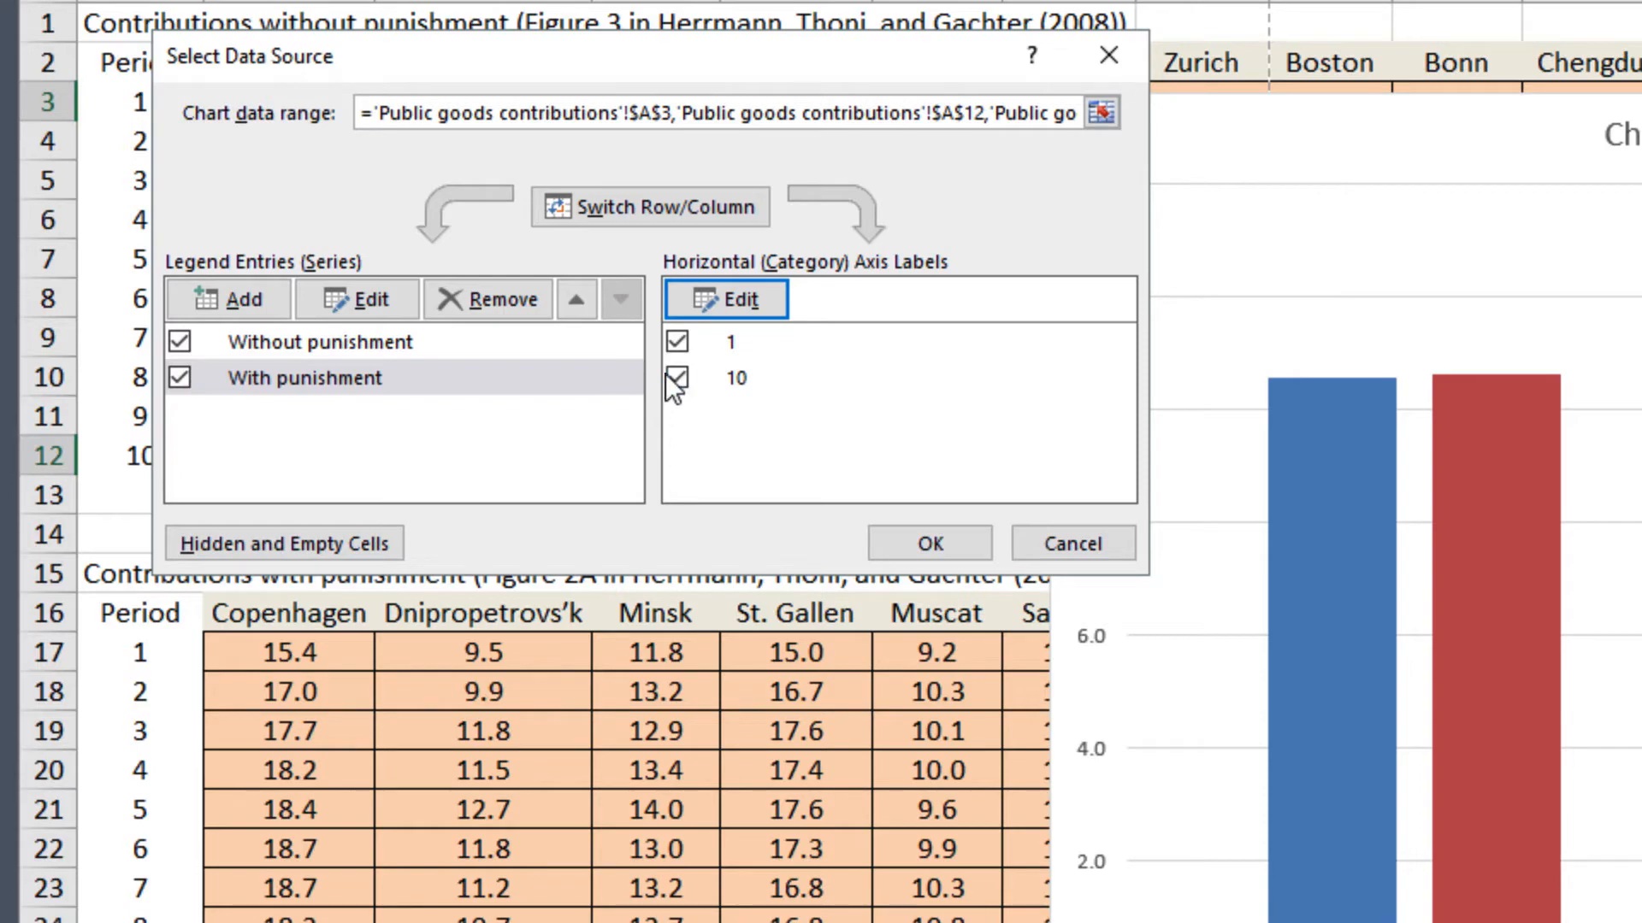
left_click(676, 378)
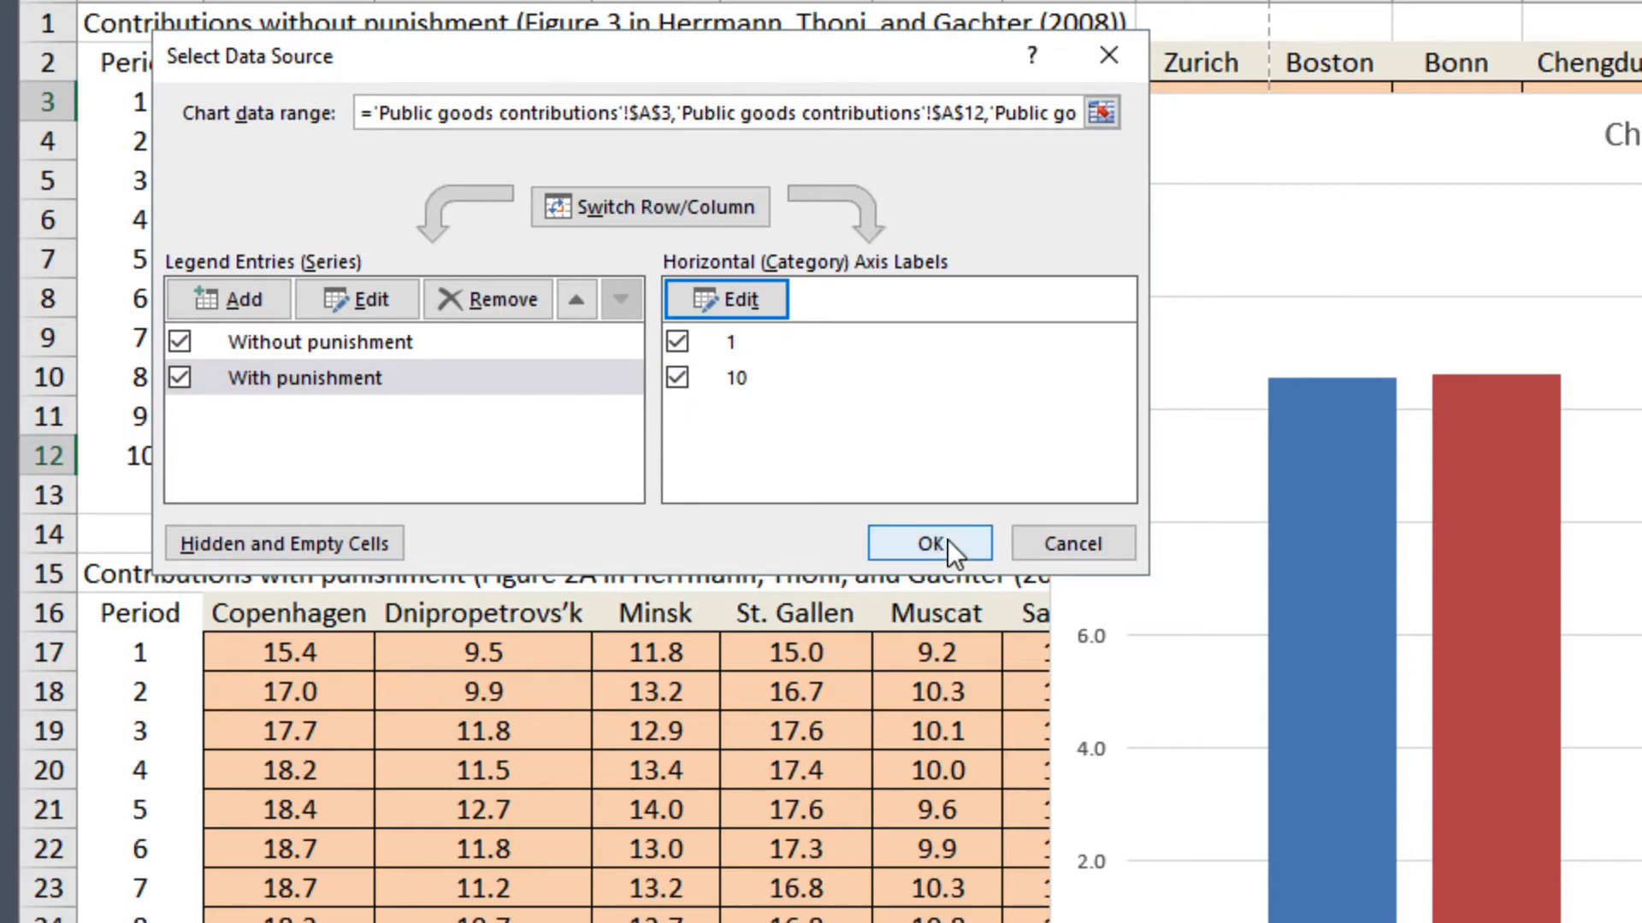
left_click(927, 544)
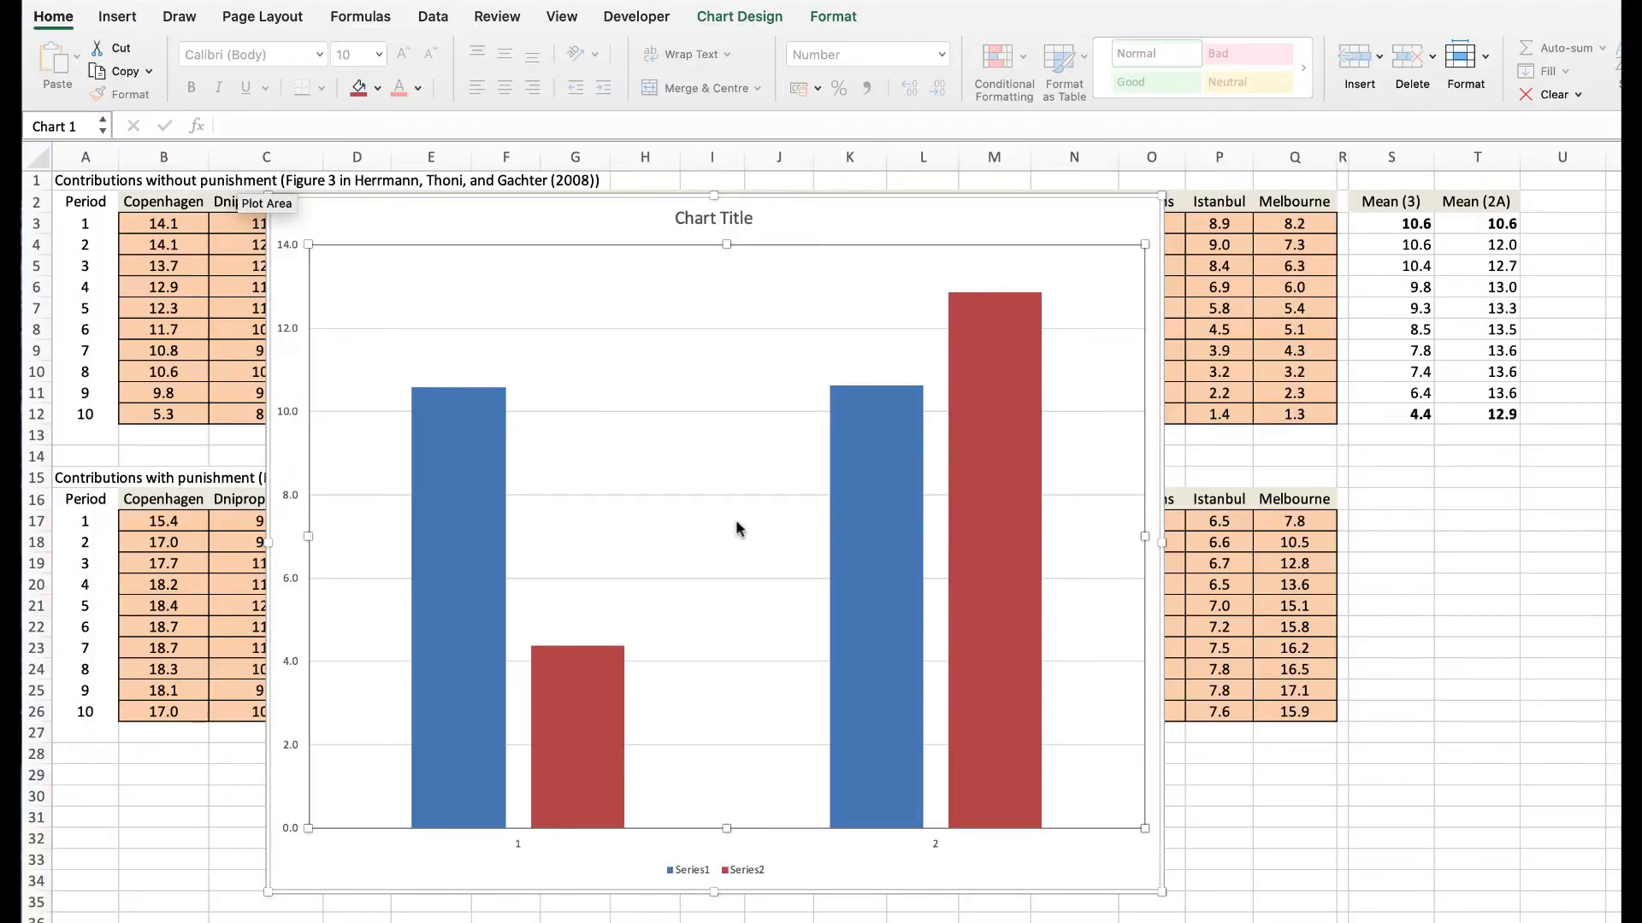
Step: Reopen Select Data, name series 'Without punishment' and 'With Punishment', and set period axis labels
right_click(738, 528)
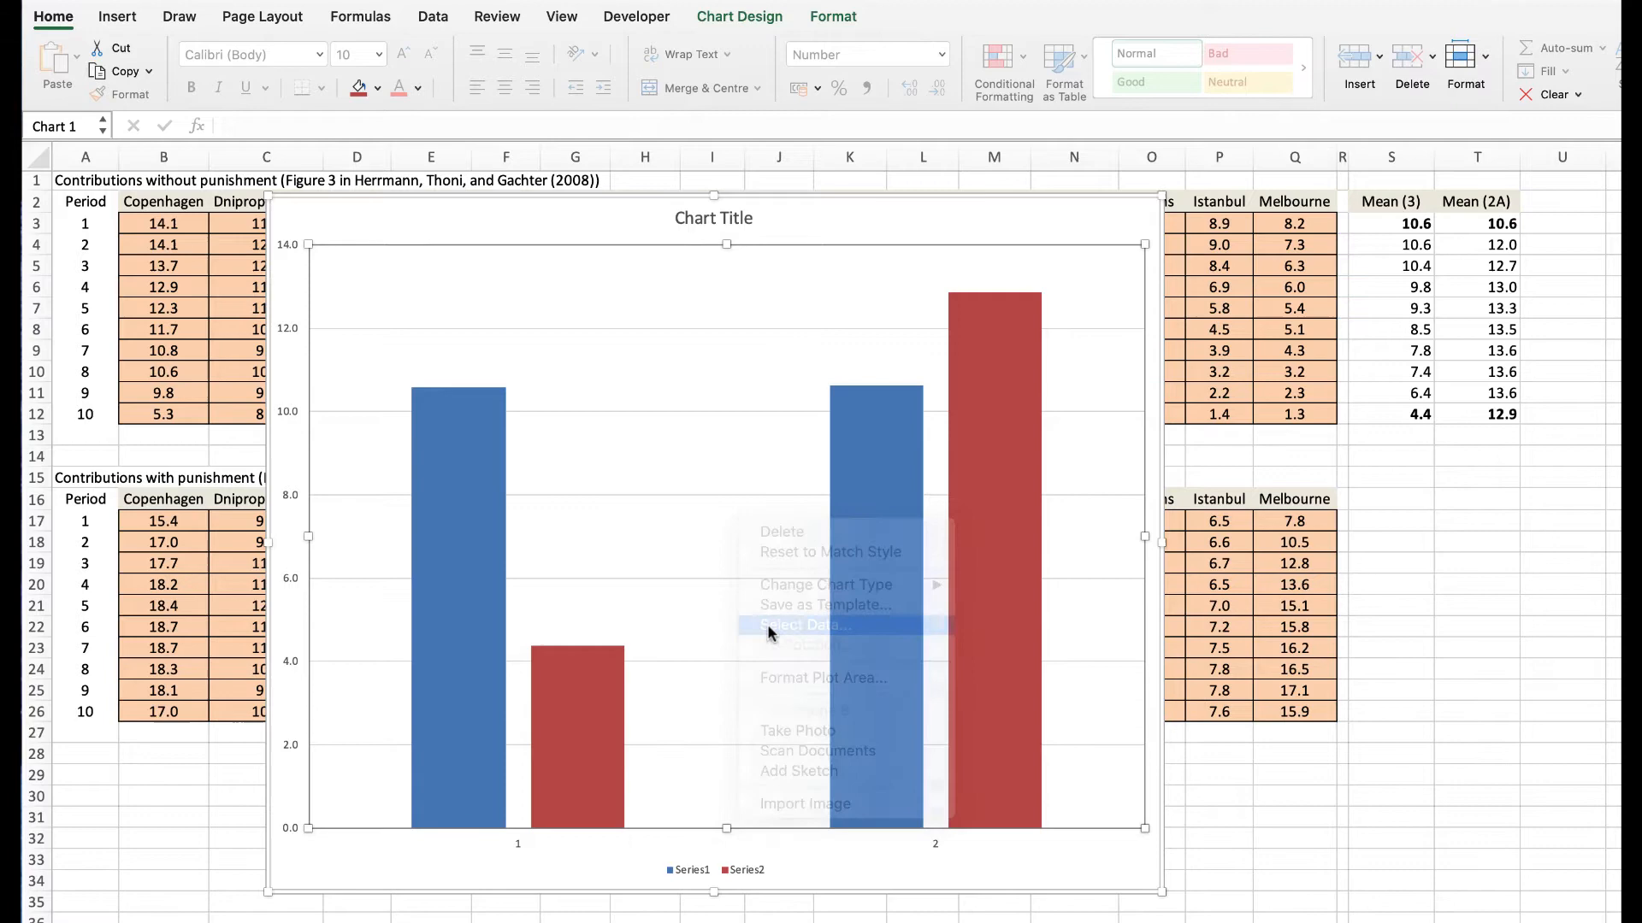
left_click(803, 625)
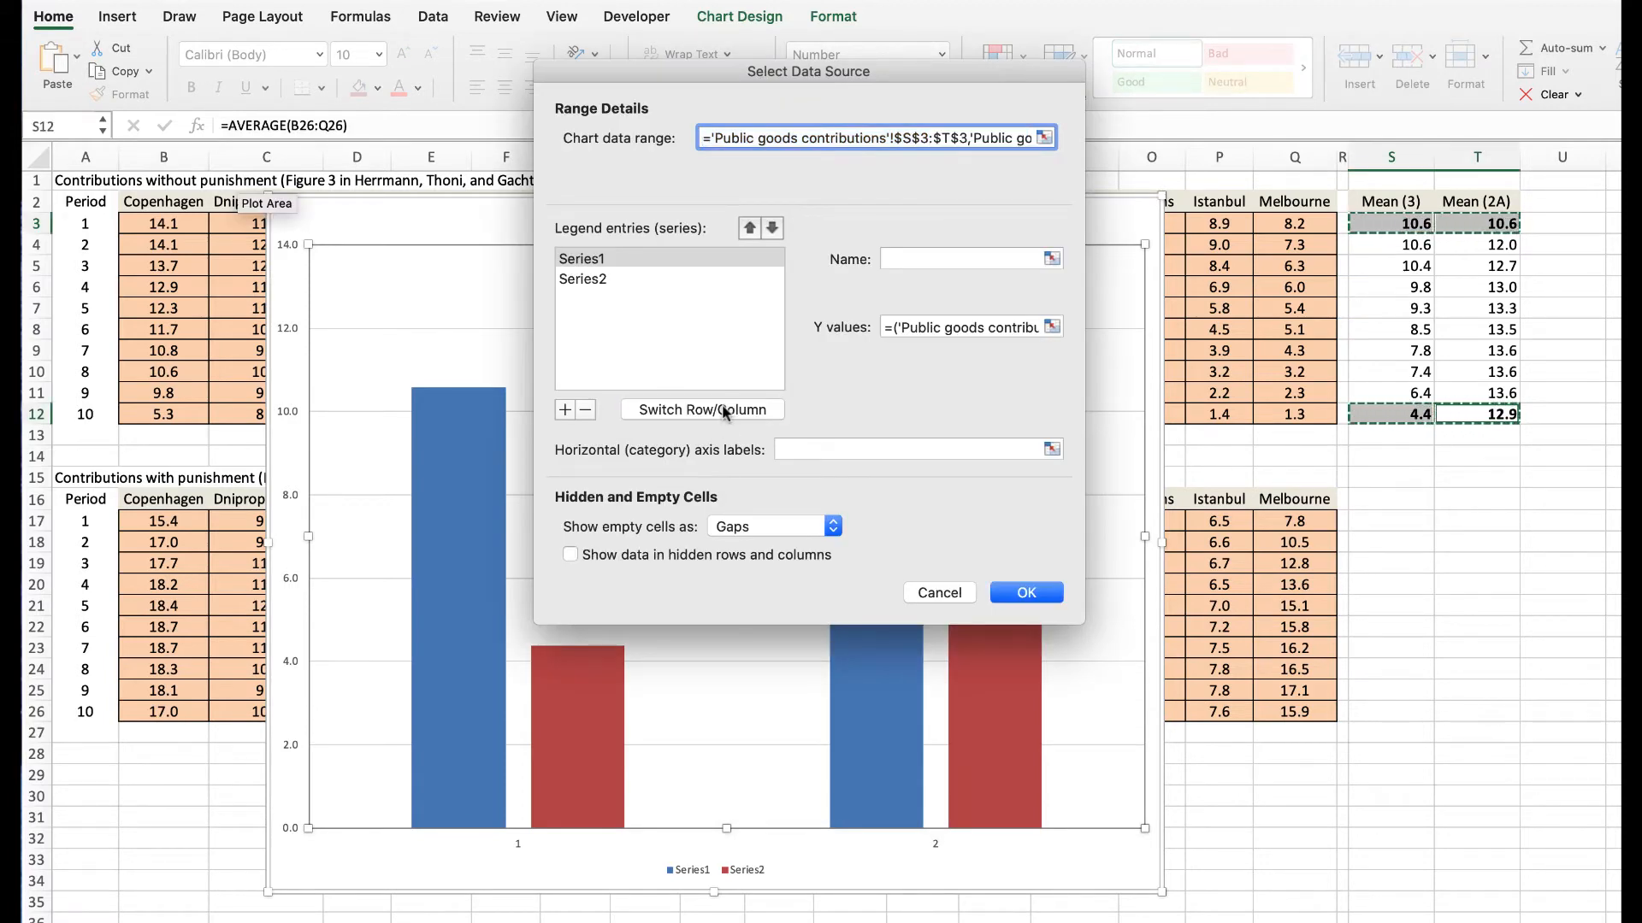
mouse_move(1025, 593)
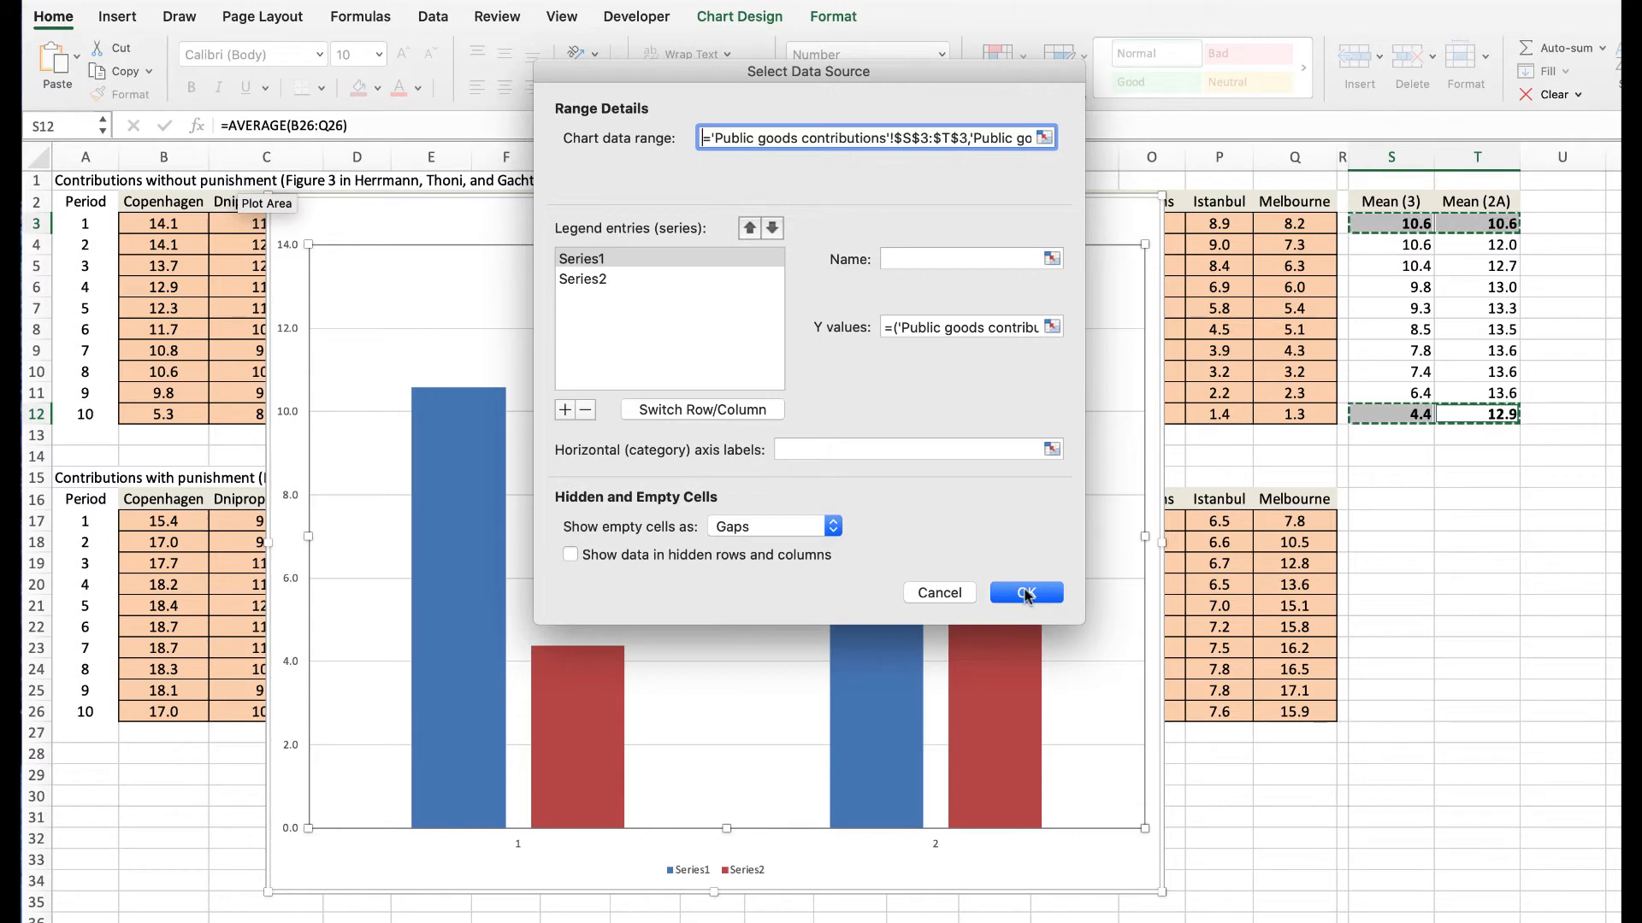
left_click(583, 258)
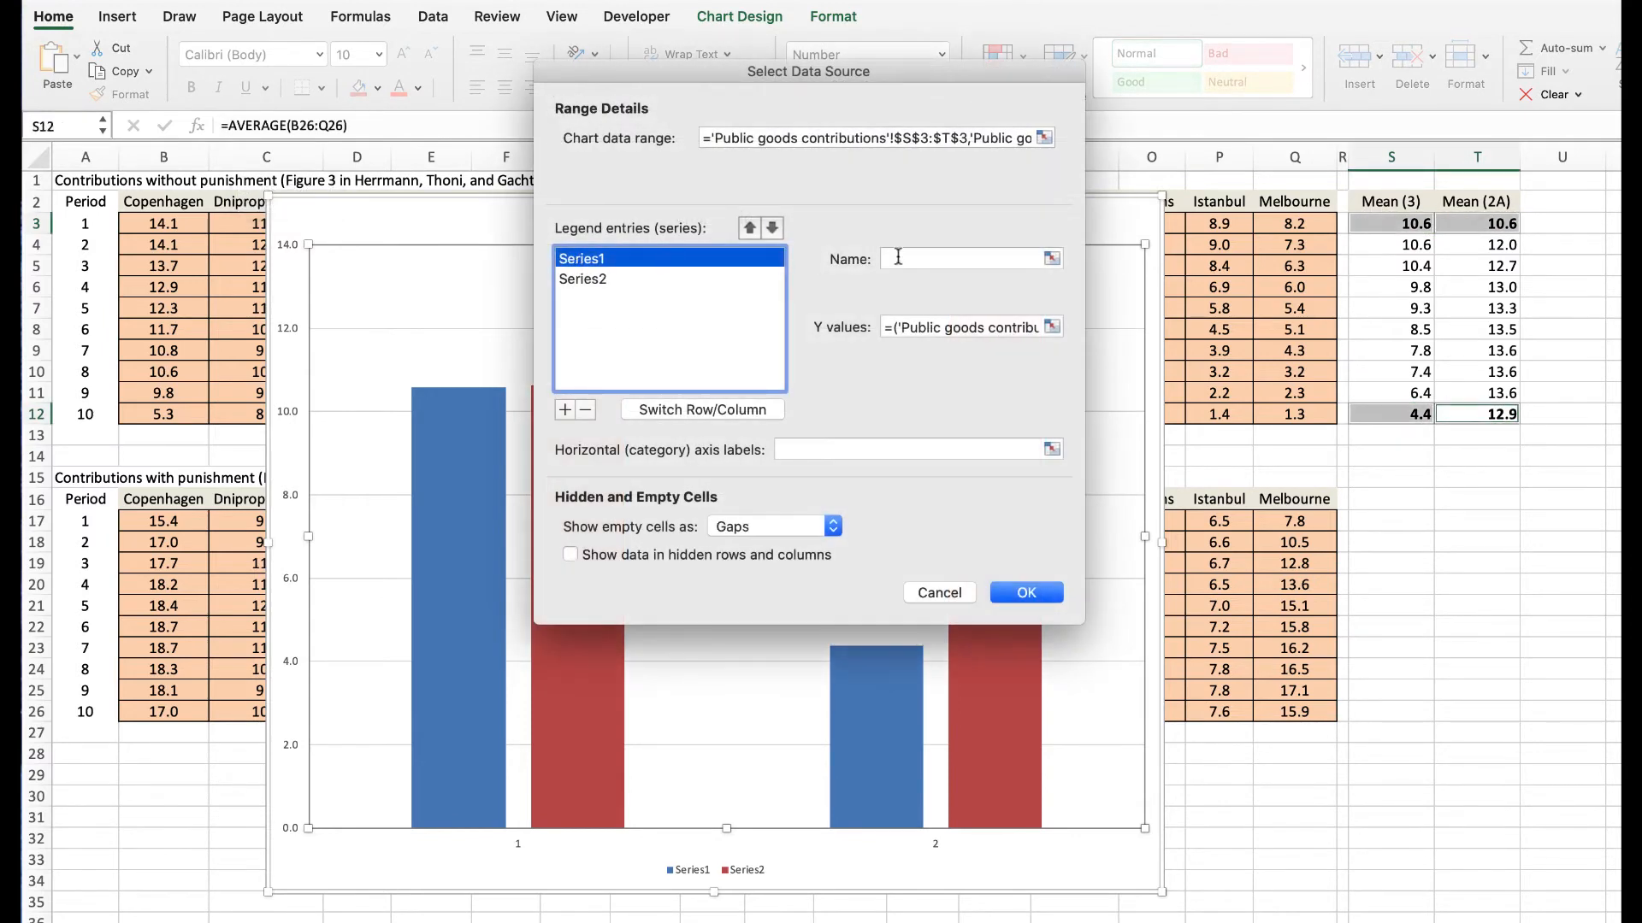
type("Without punis")
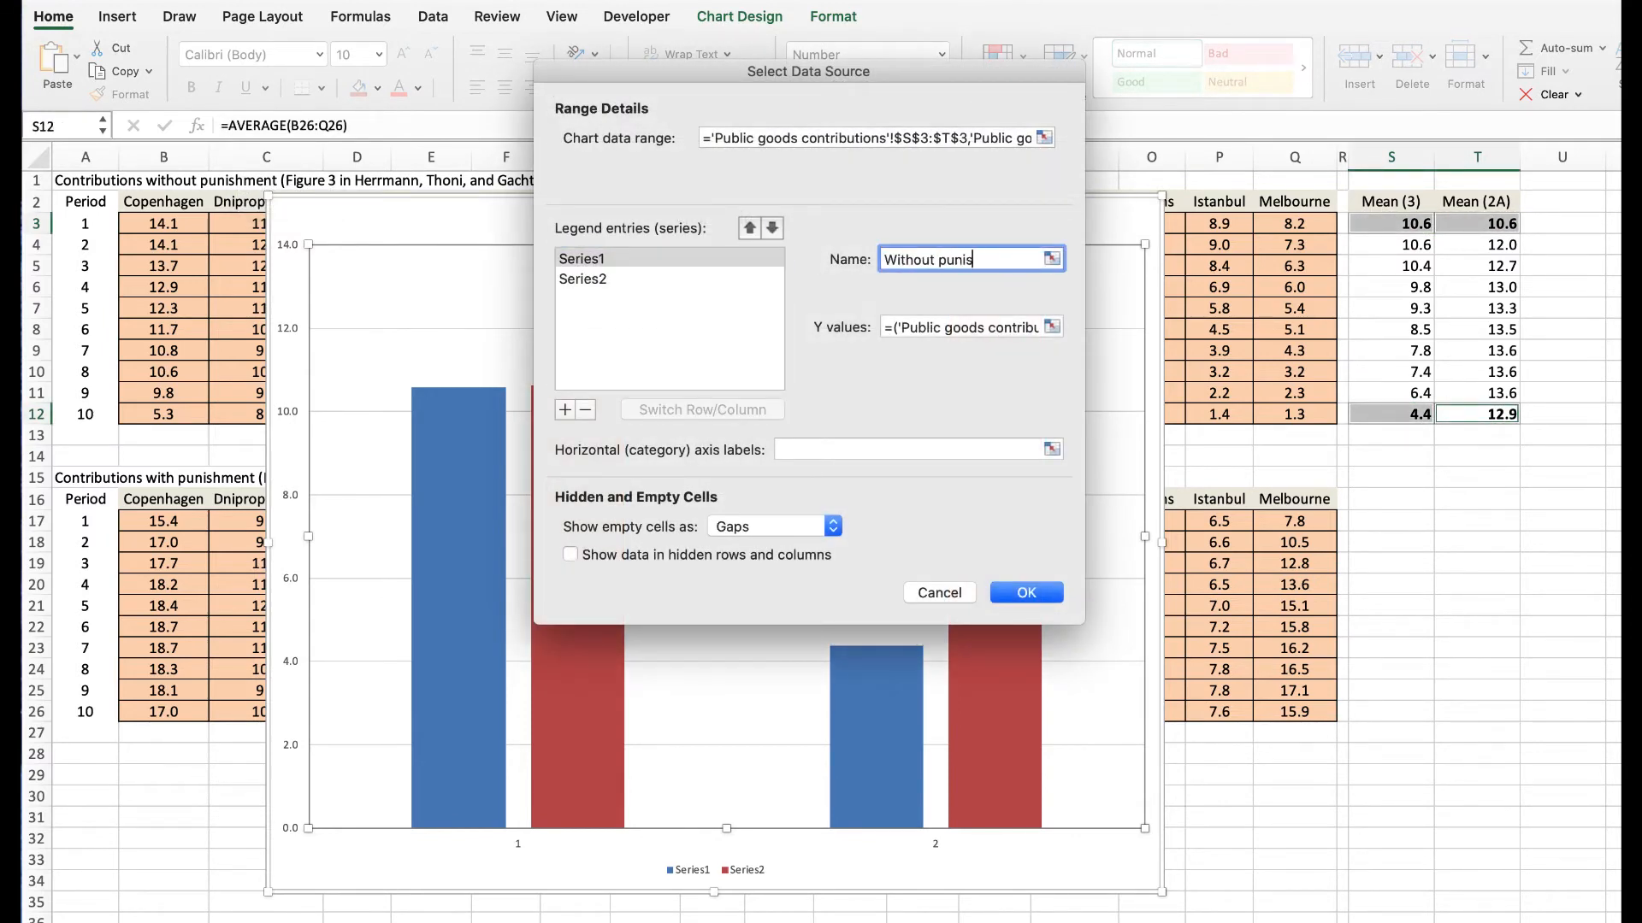
left_click(583, 279)
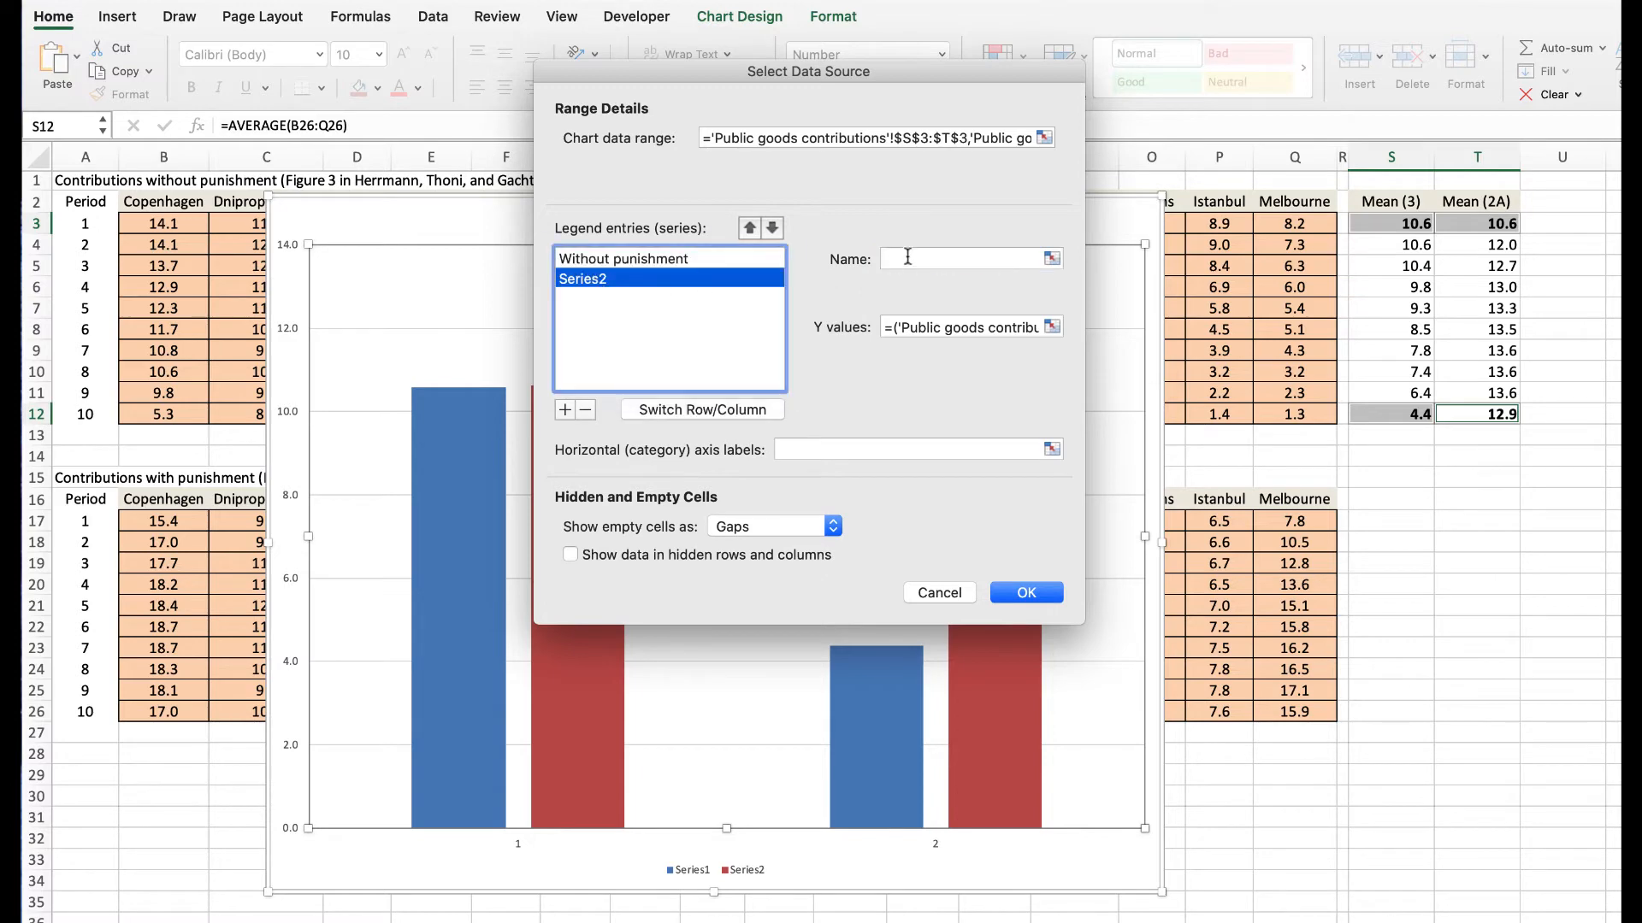
type("With Punishment")
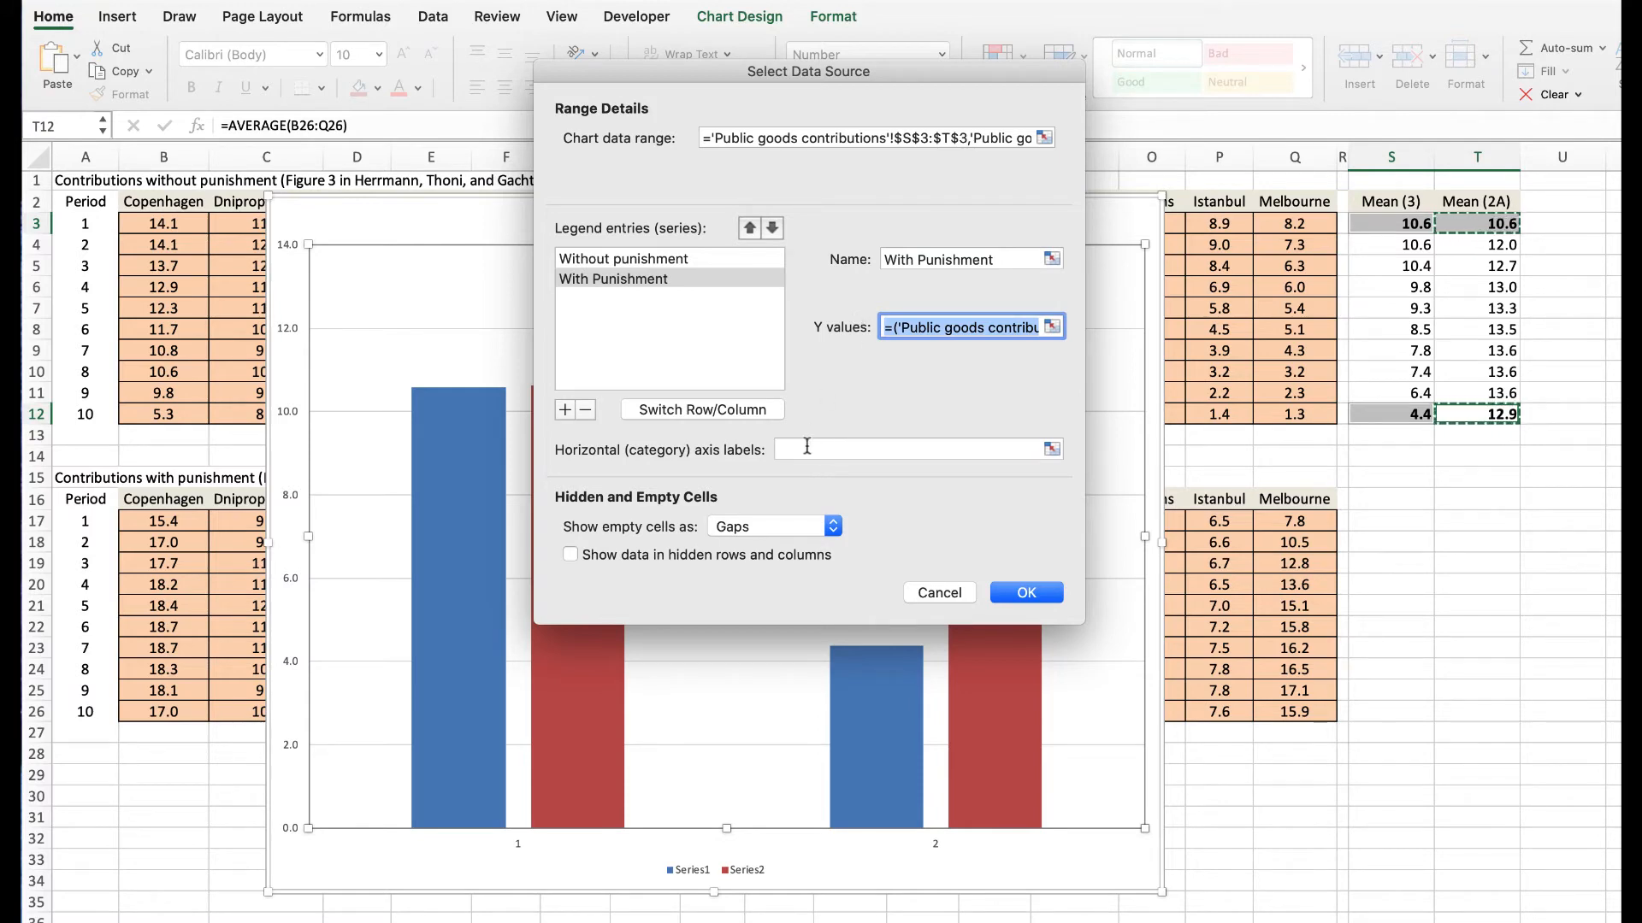
left_click(910, 448)
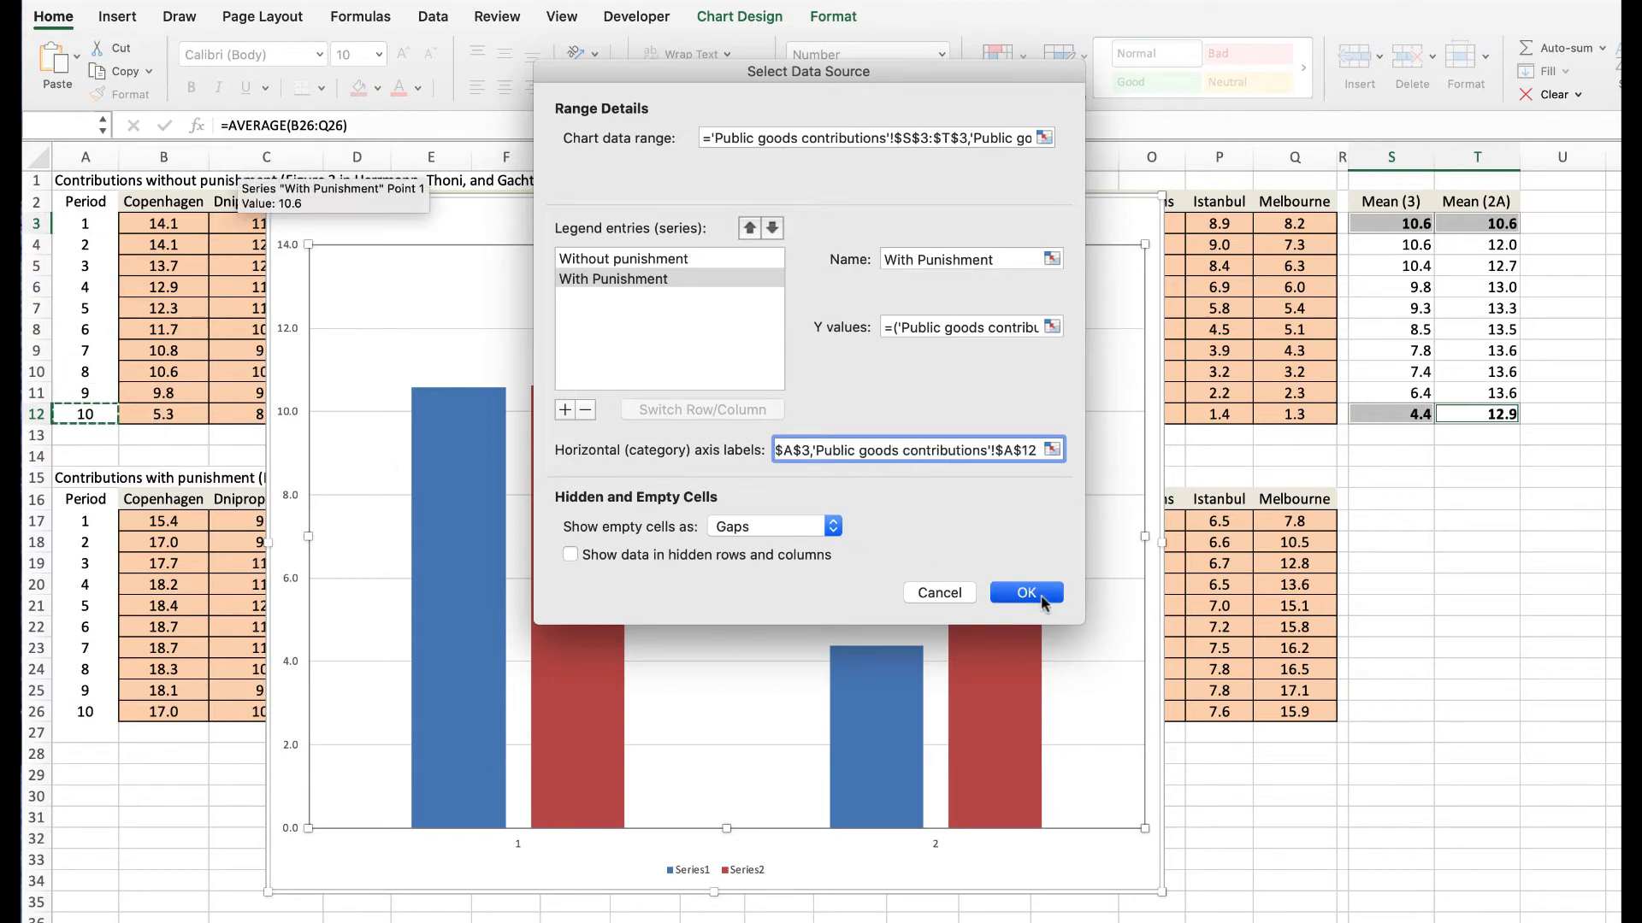
left_click(1025, 593)
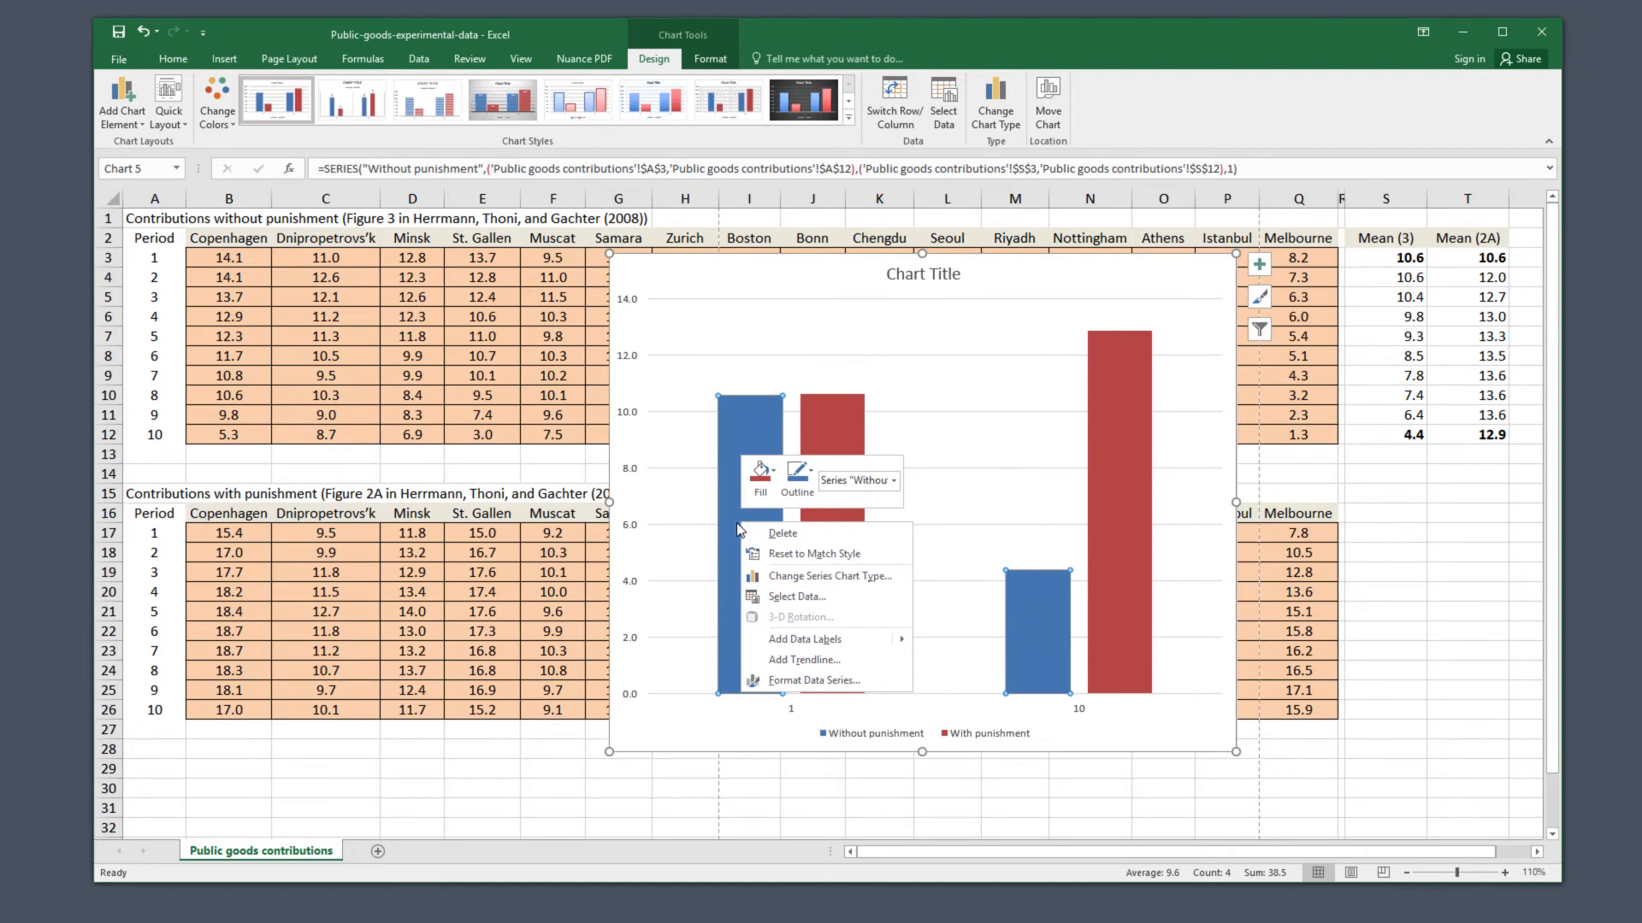
mouse_move(803, 639)
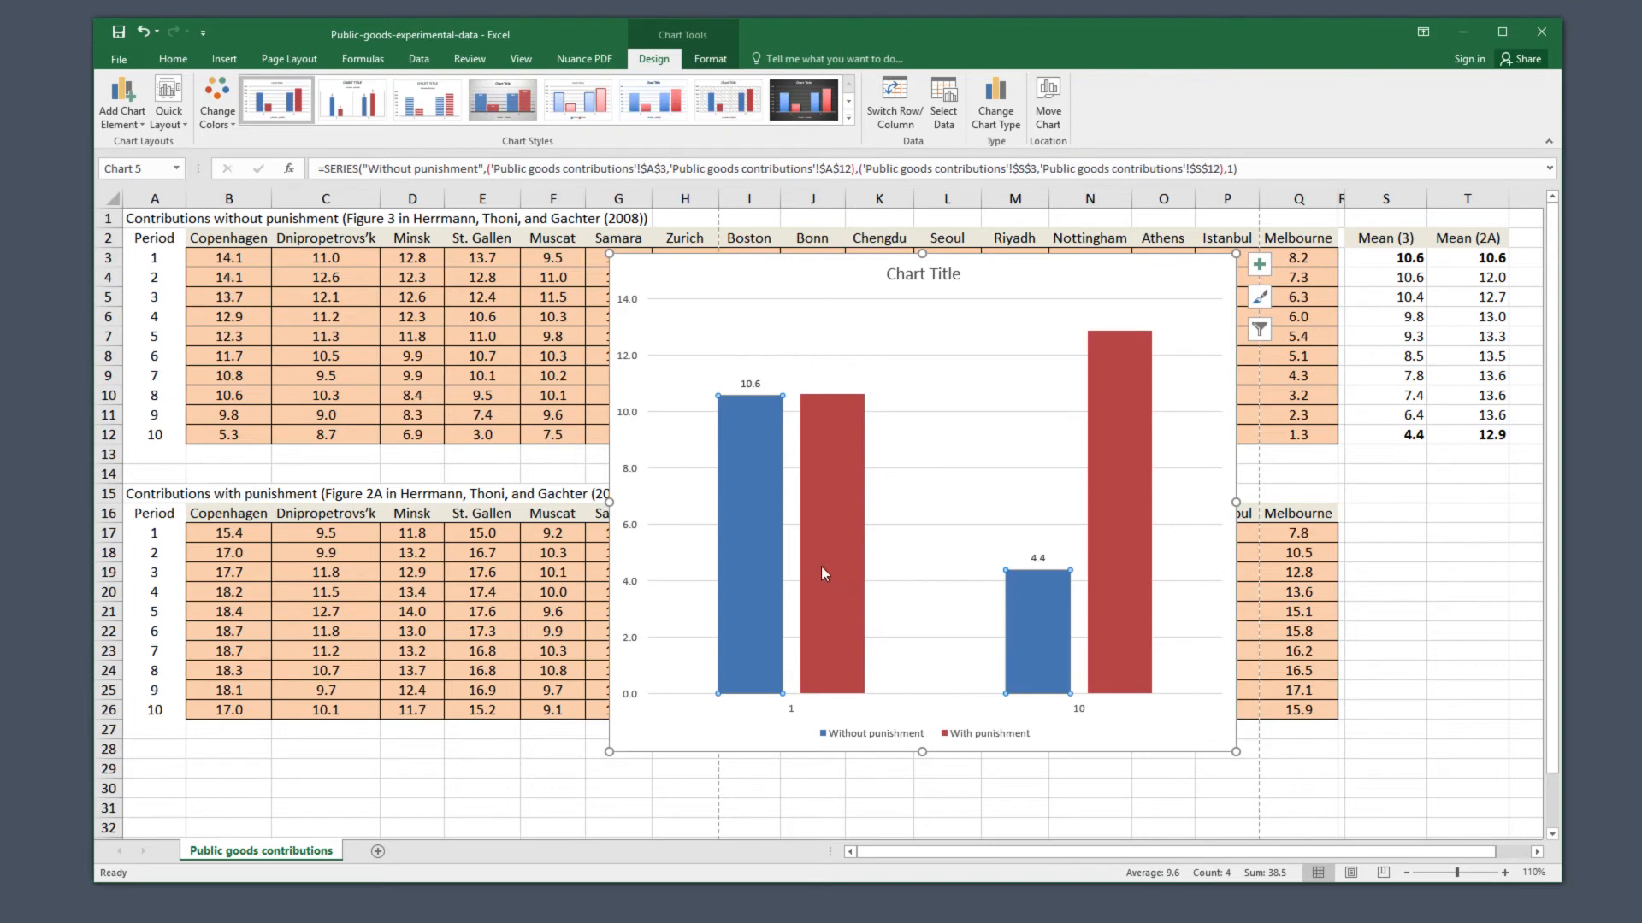
mouse_move(832, 573)
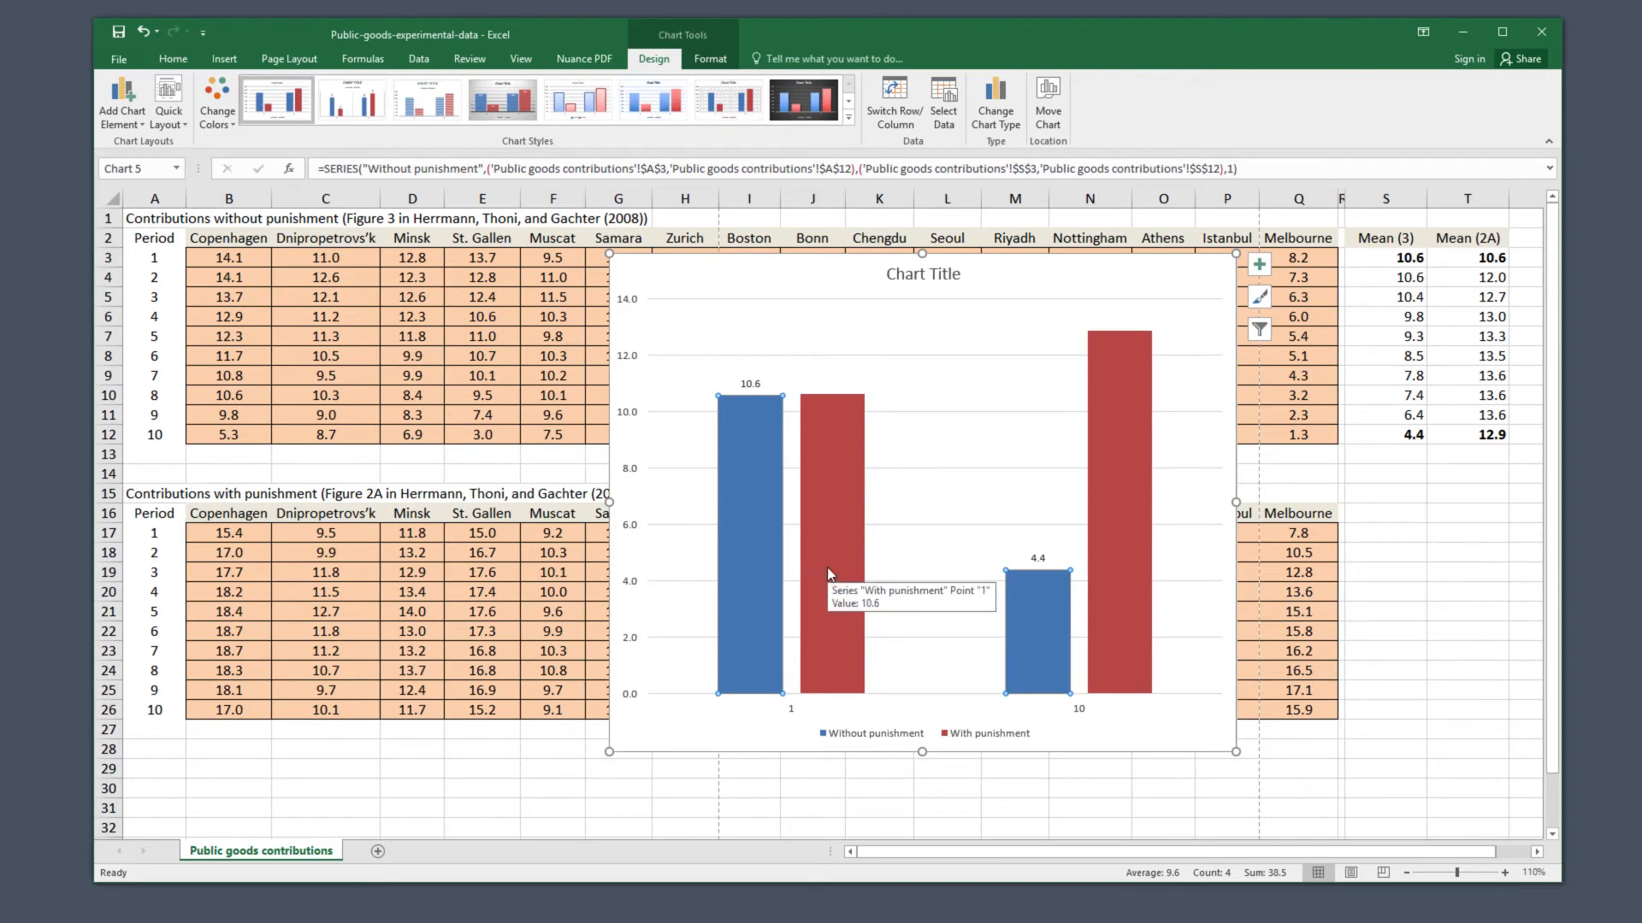
Step: Add data labels to the With punishment bars, showing 10.6 and 12.9
right_click(830, 429)
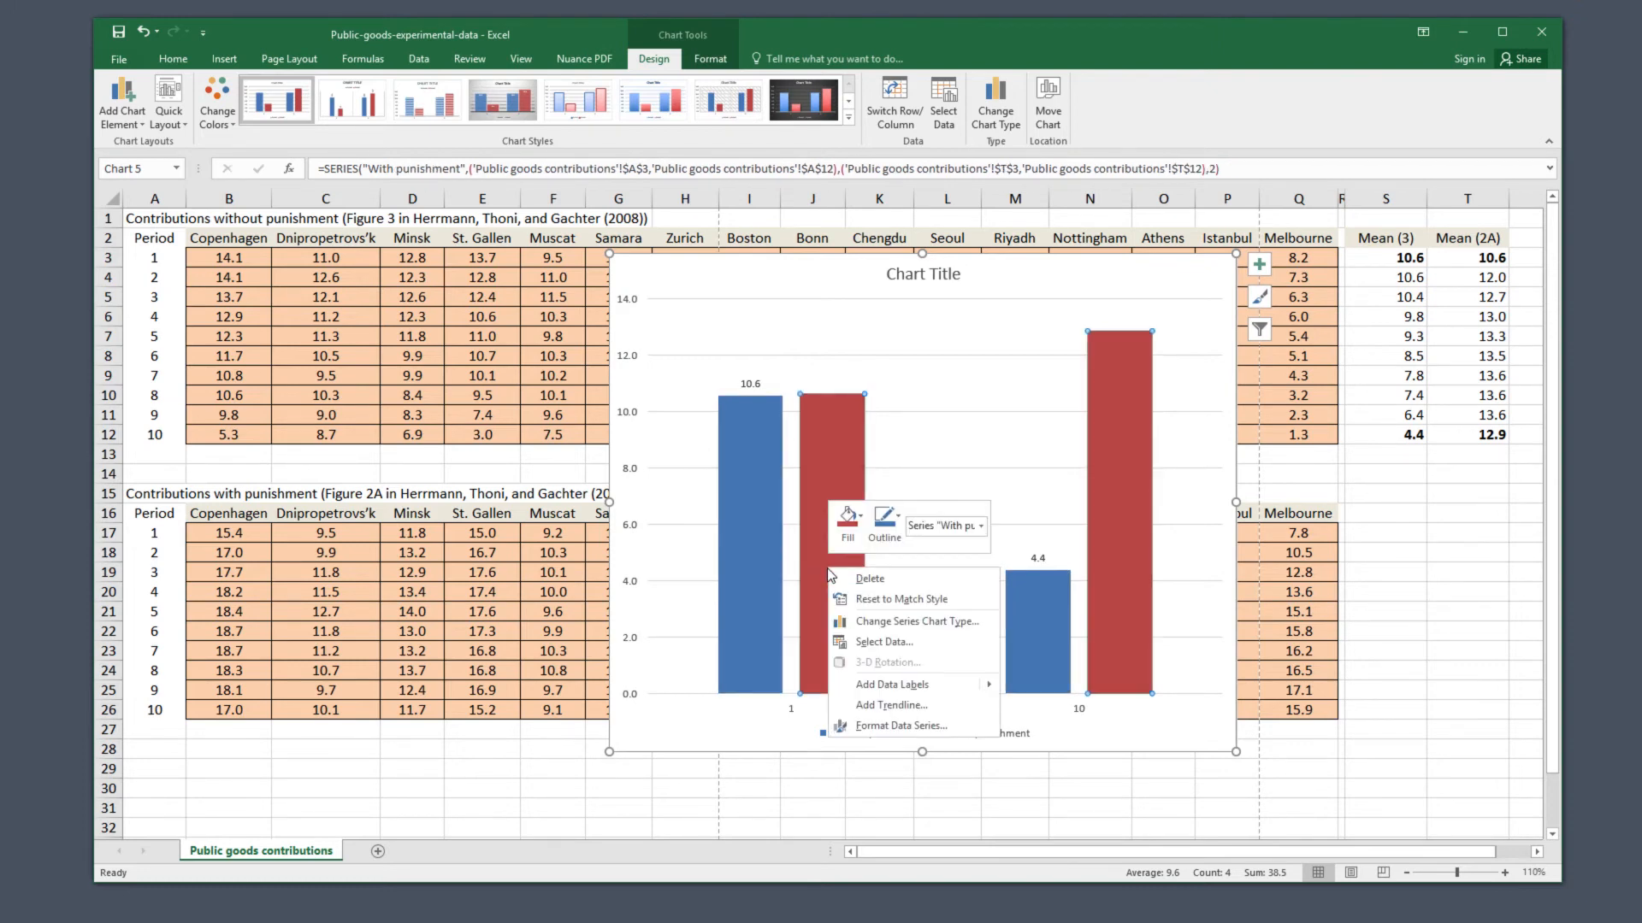
mouse_move(898, 685)
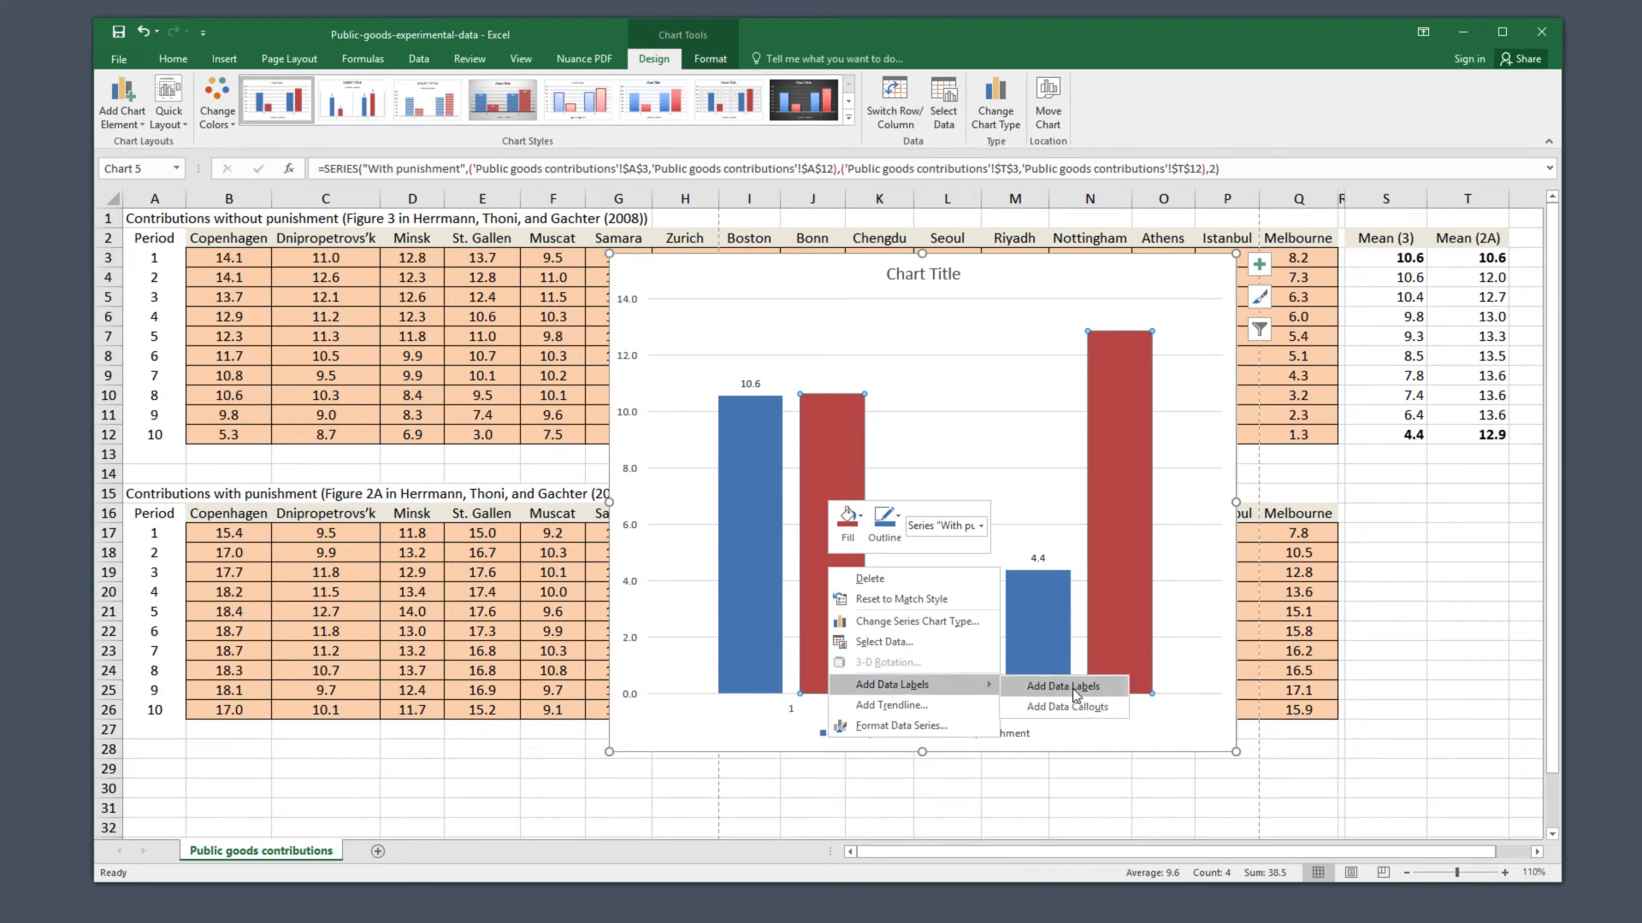
left_click(1062, 686)
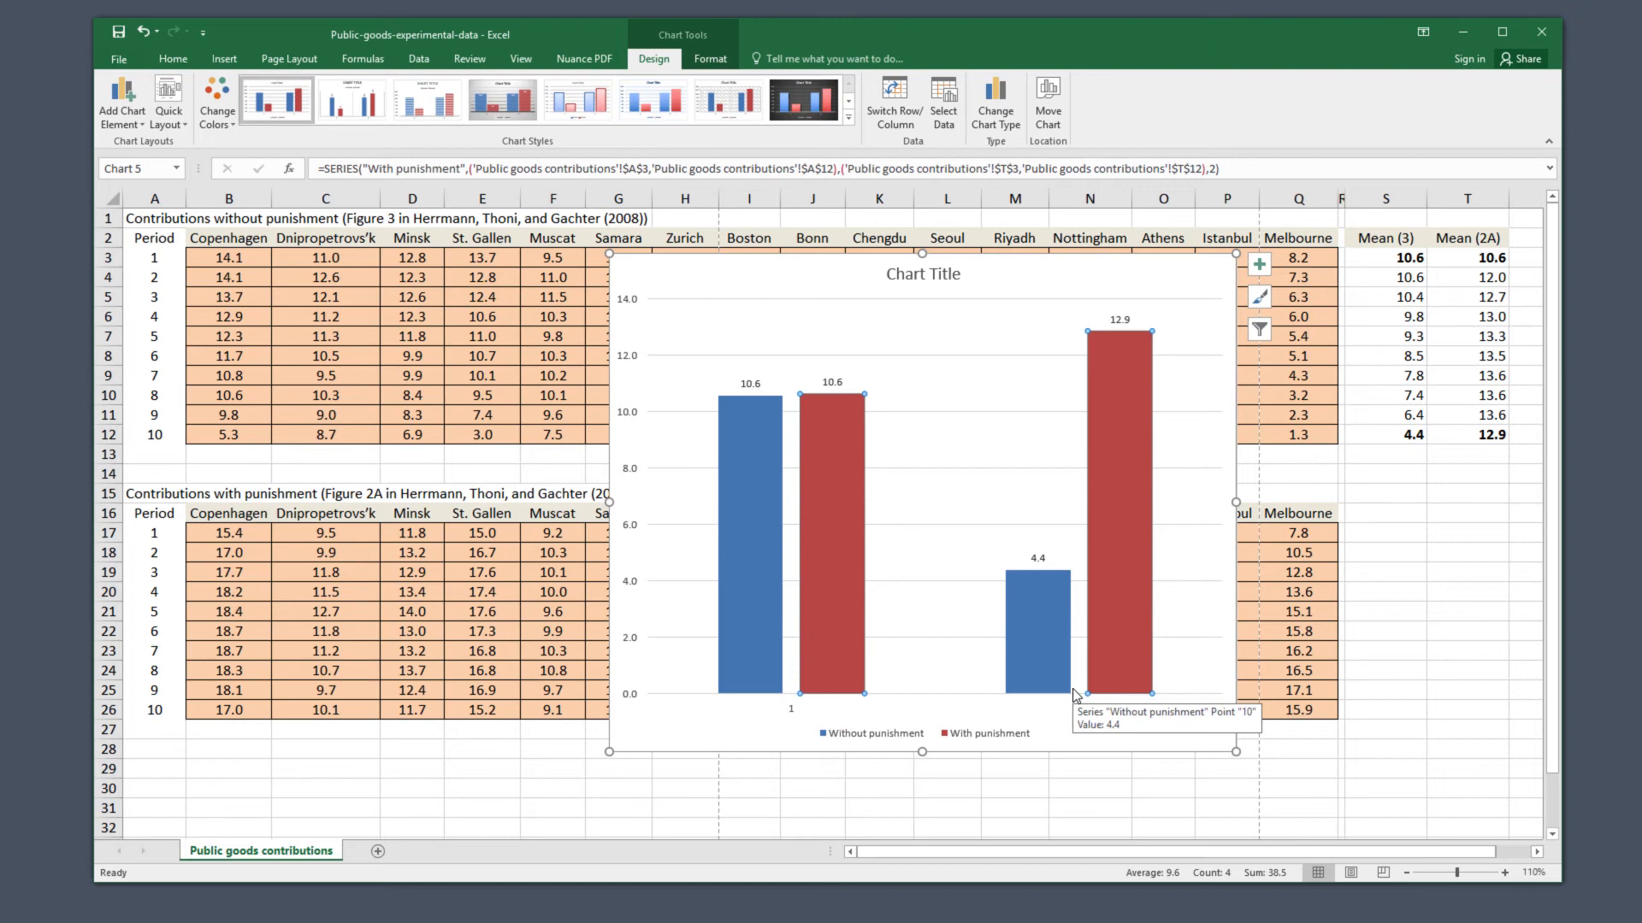
mouse_move(1028, 737)
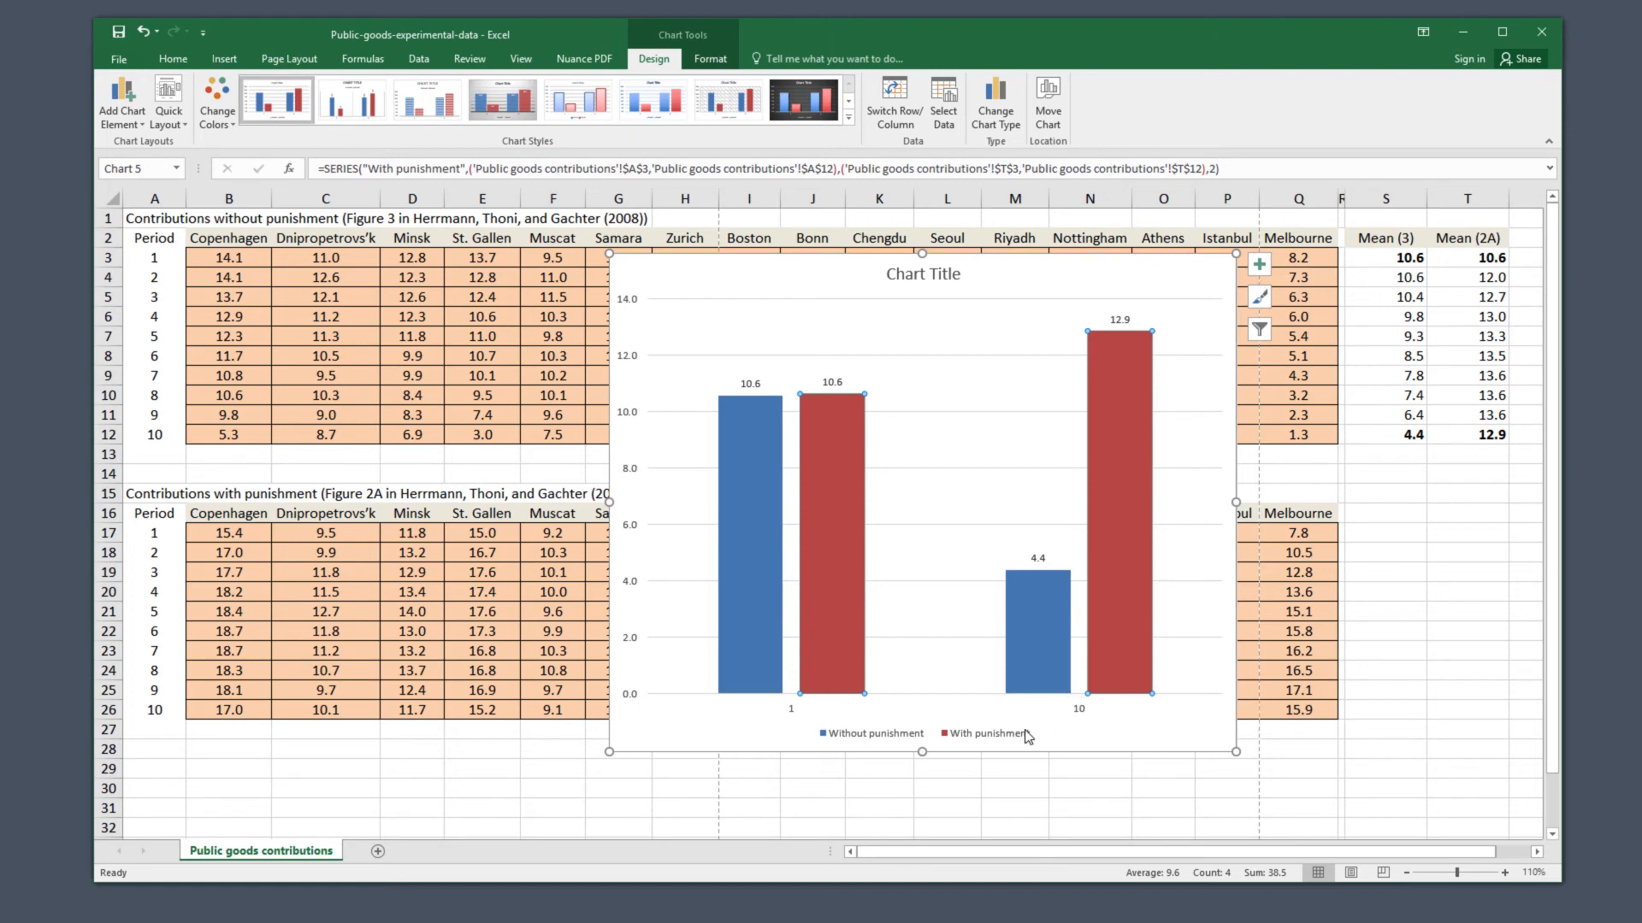
mouse_move(346, 395)
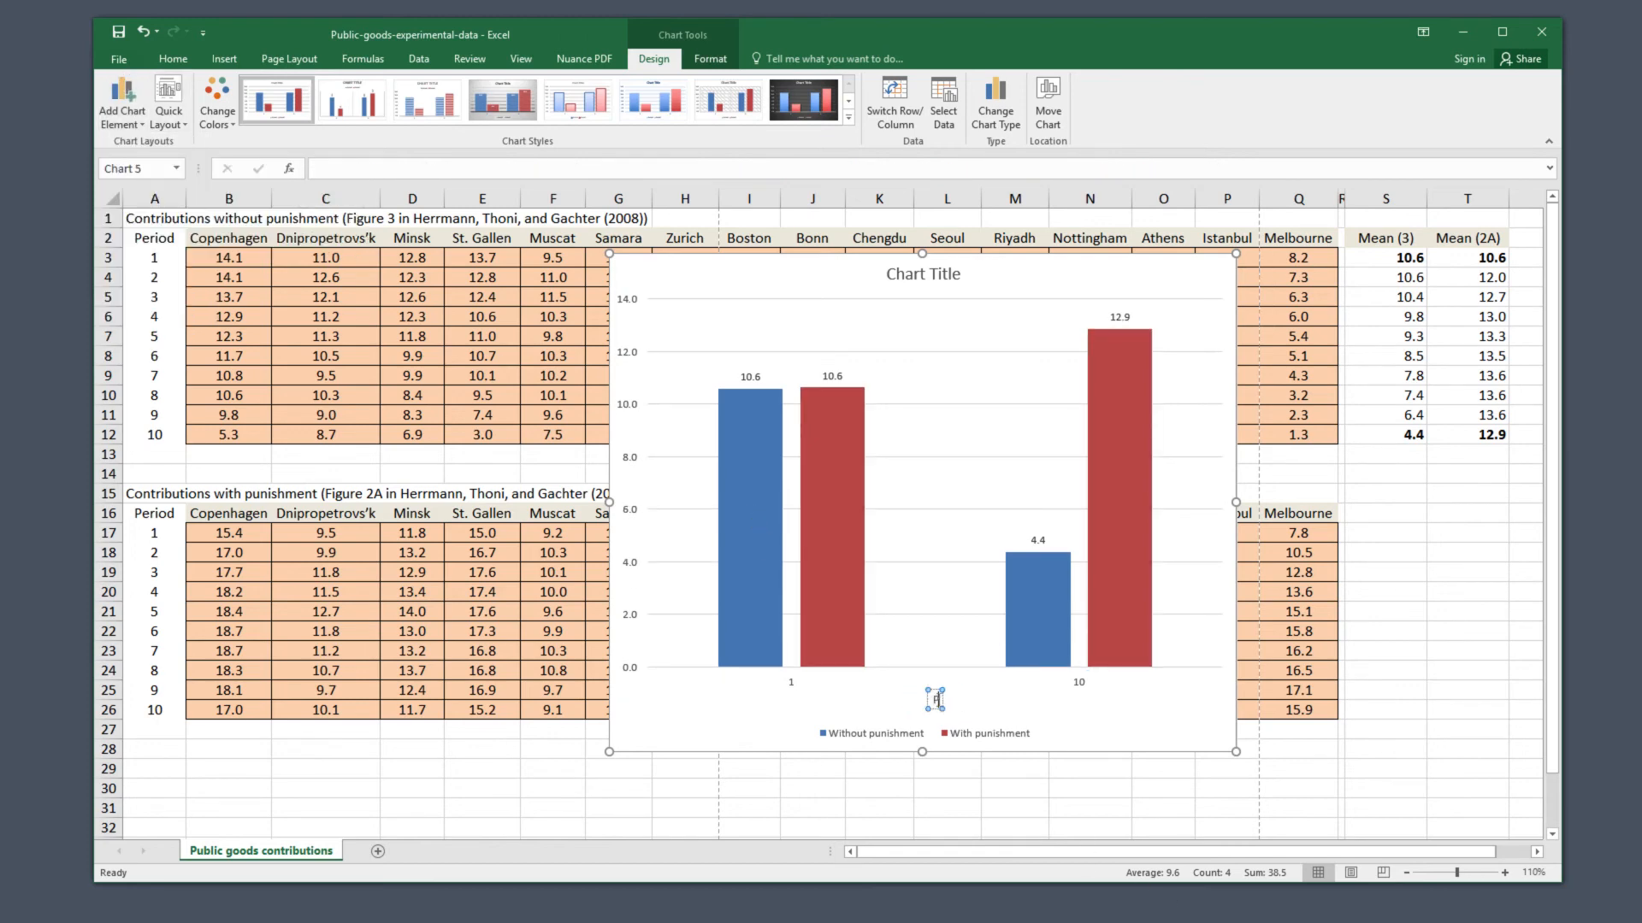
Step: Add a vertical axis title and start retitling the chart 'Contribution, wi'
left_click(121, 99)
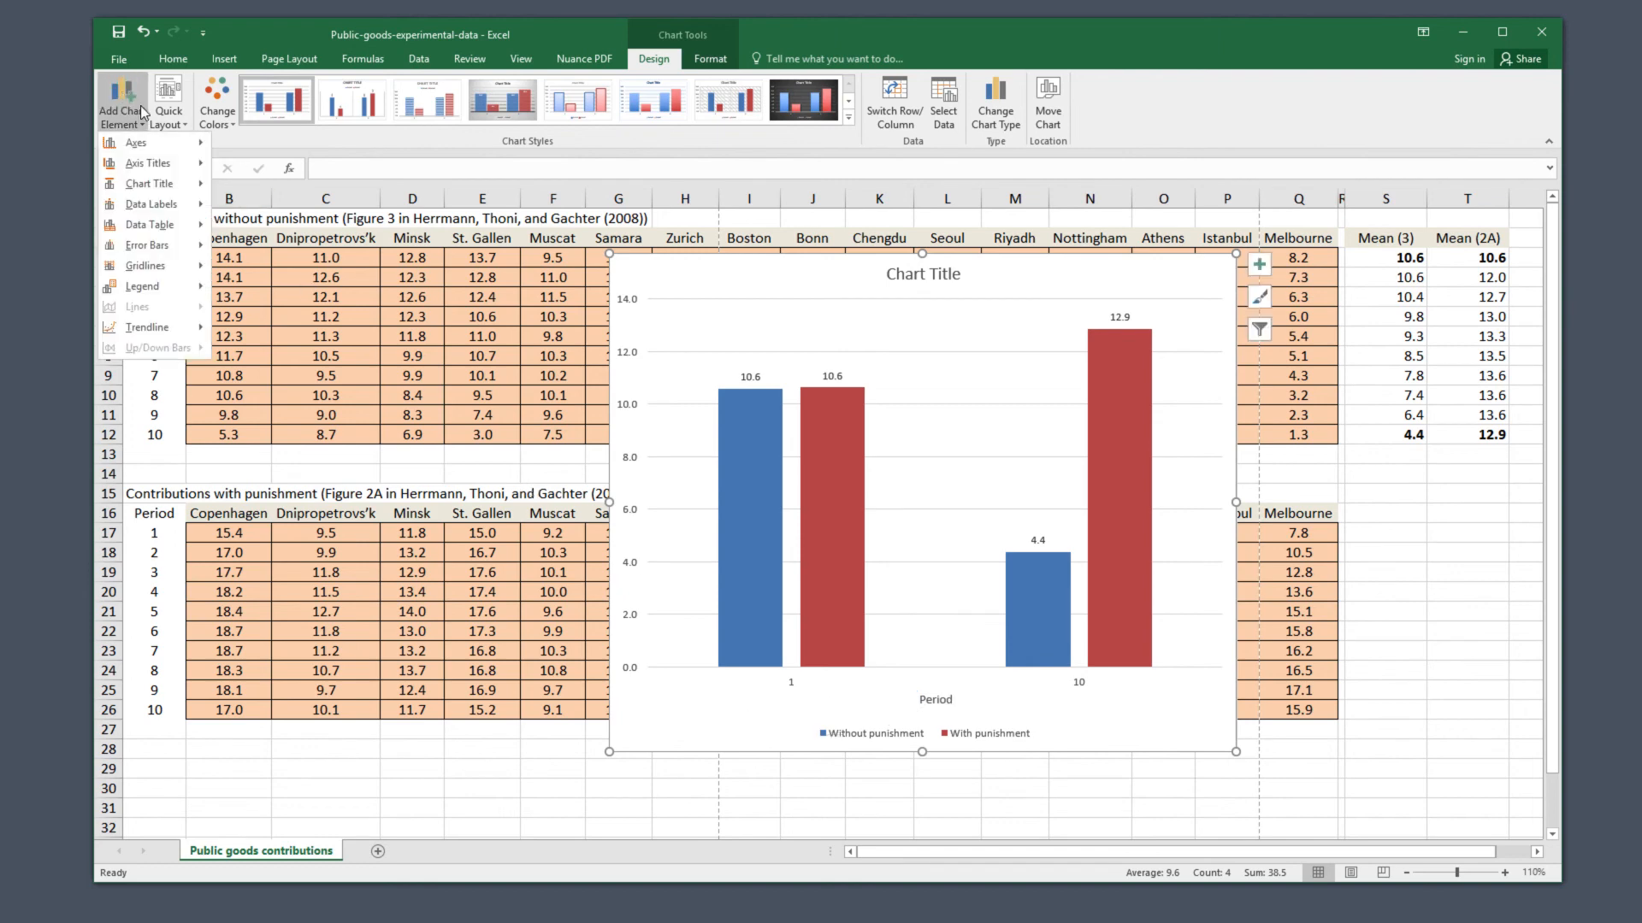
left_click(631, 486)
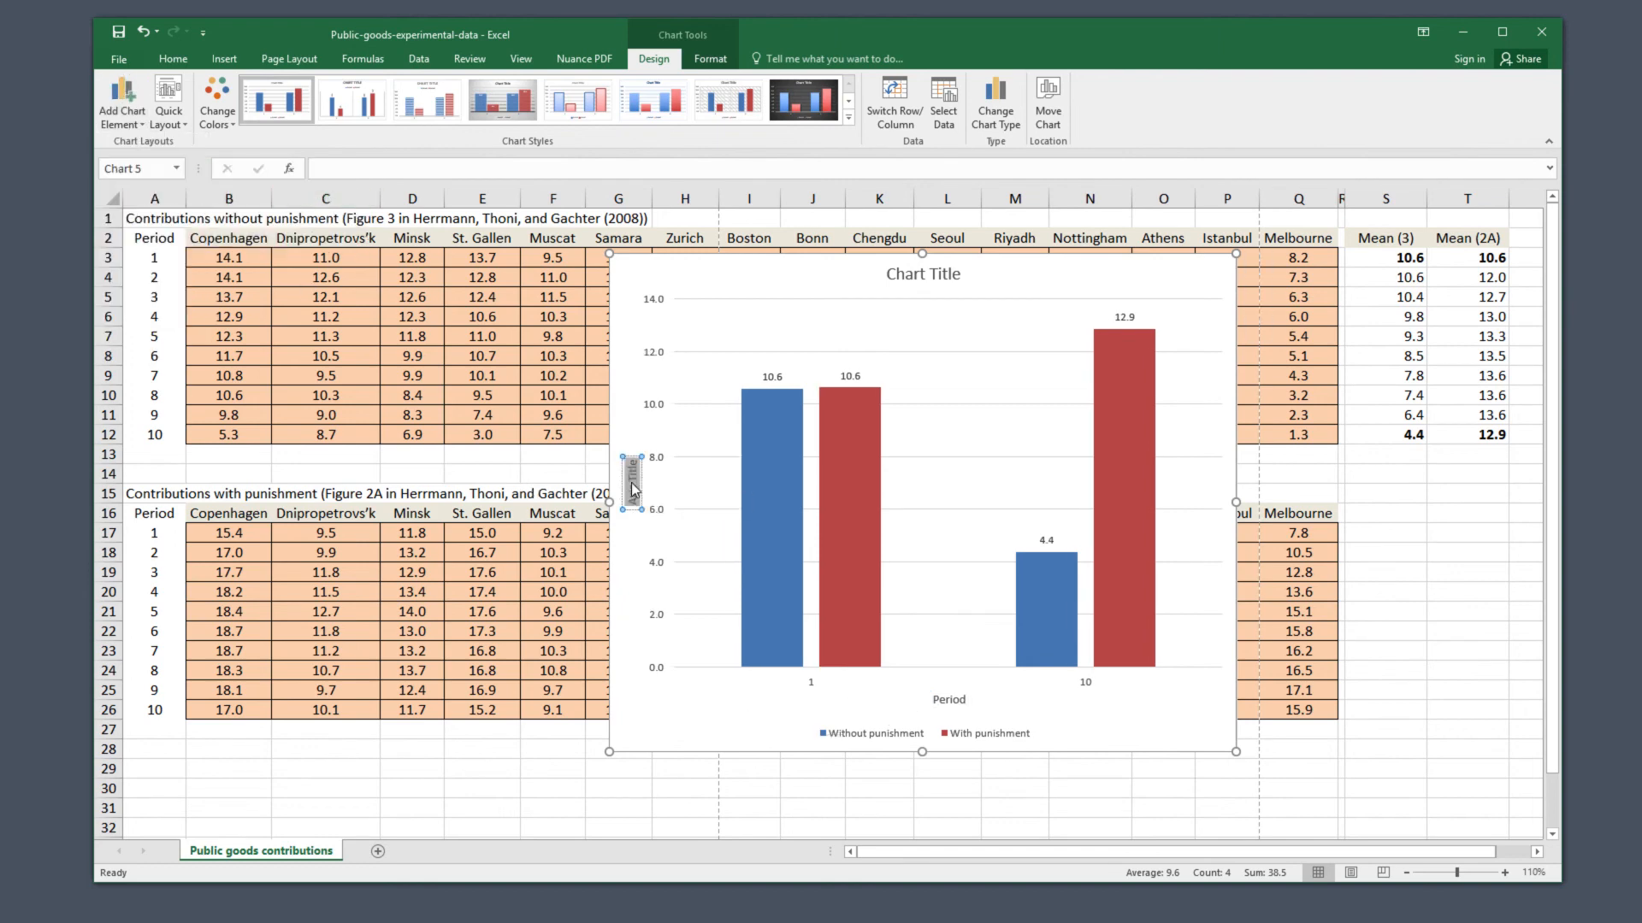
left_click(922, 273)
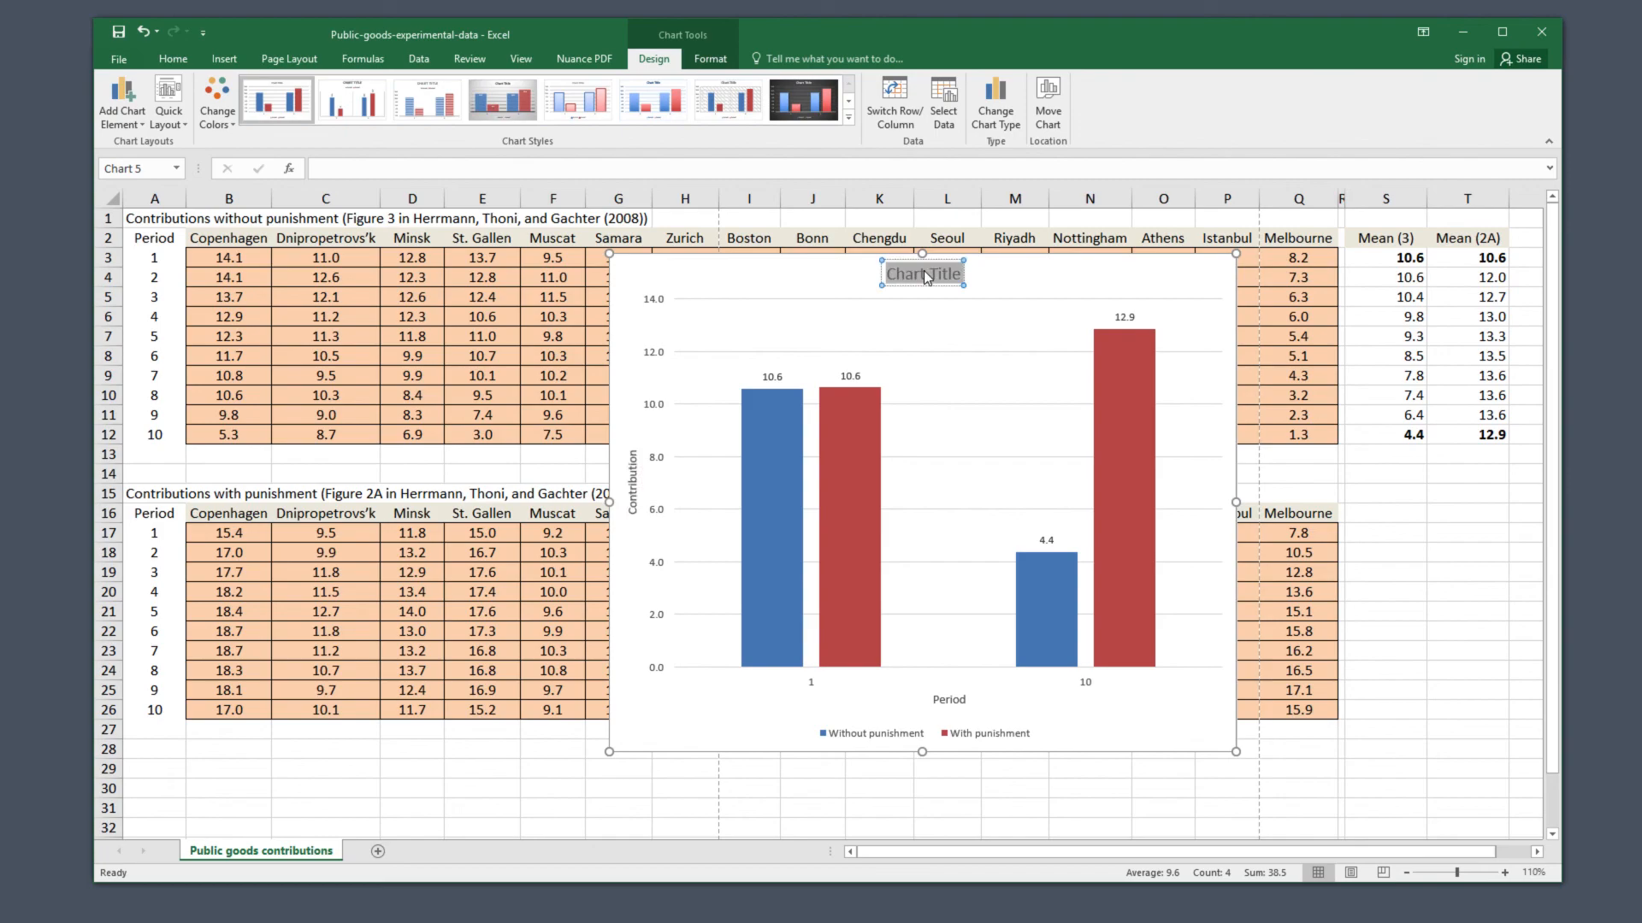
type("Contribution, wi")
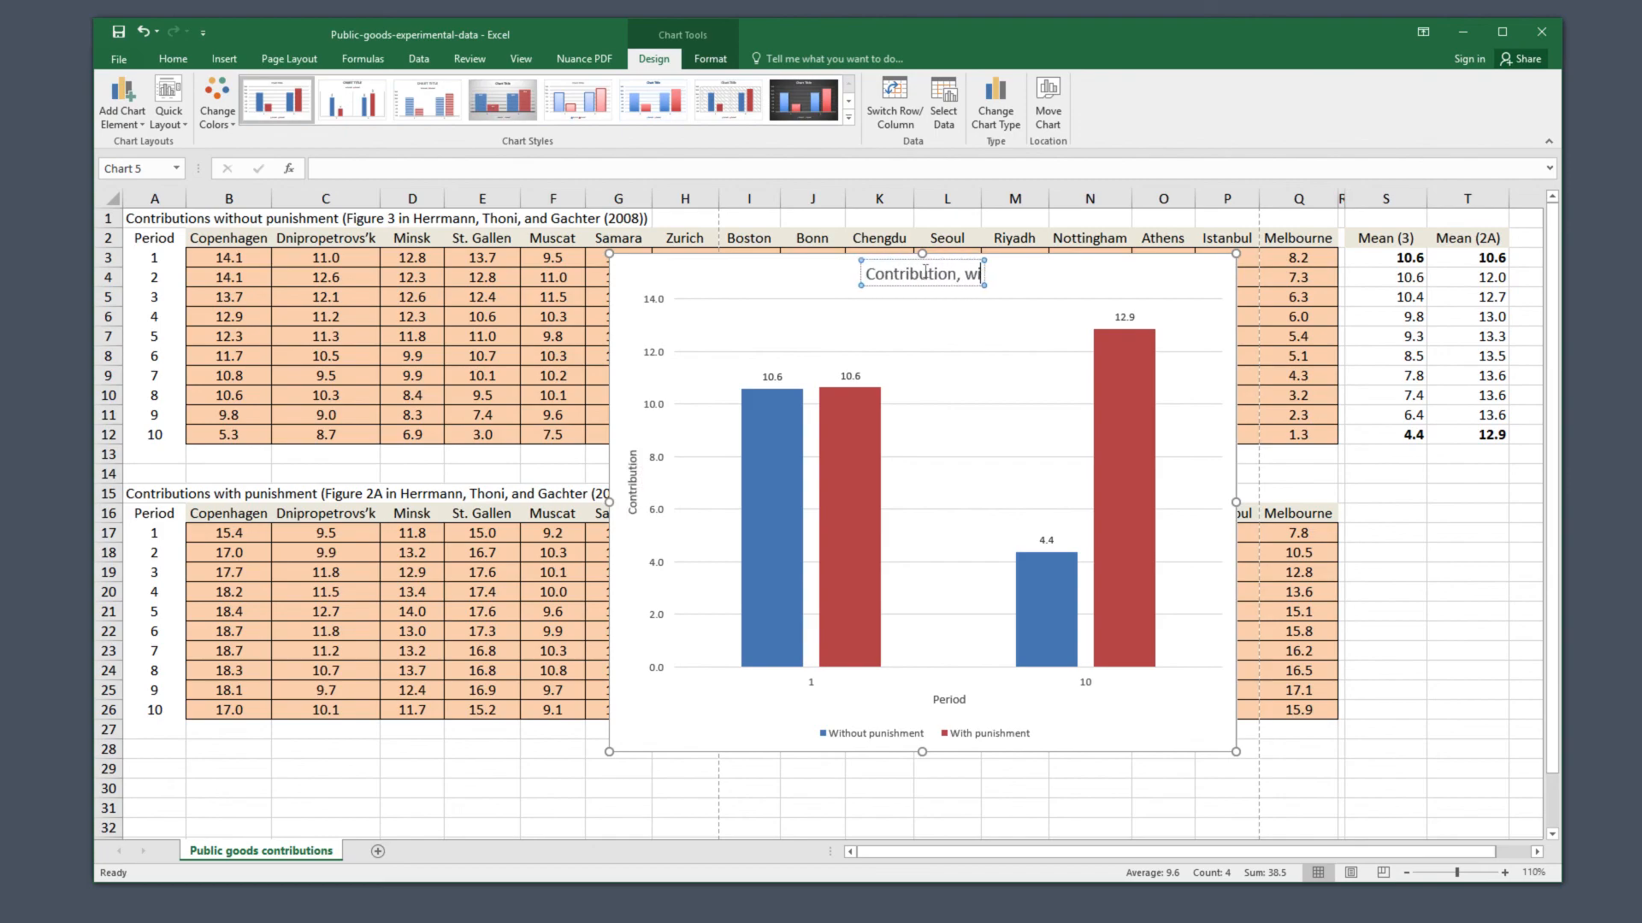